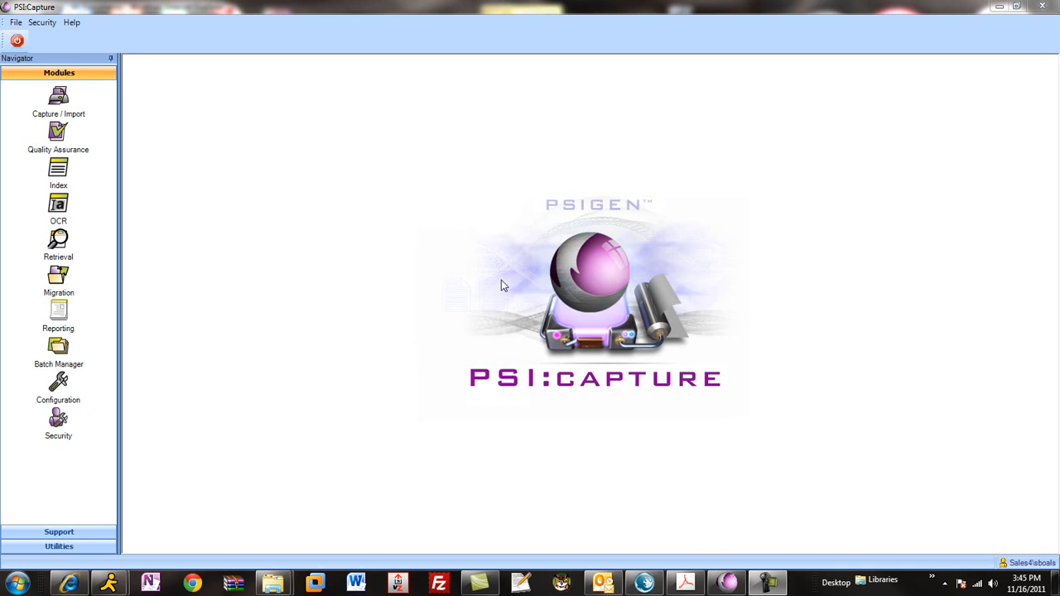
{"action": "mouse_move", "coordinate": [653, 441]}
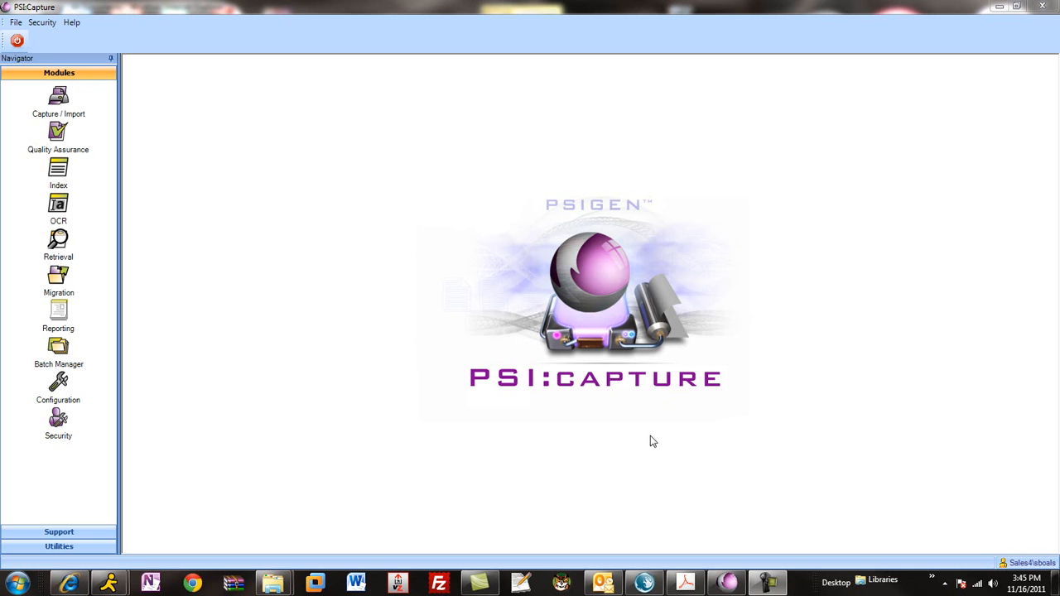
Switch from the taskbar to the Legal-Routing-Batch.pdf window in Acrobat.
{"action": "left_click", "coordinate": [686, 583]}
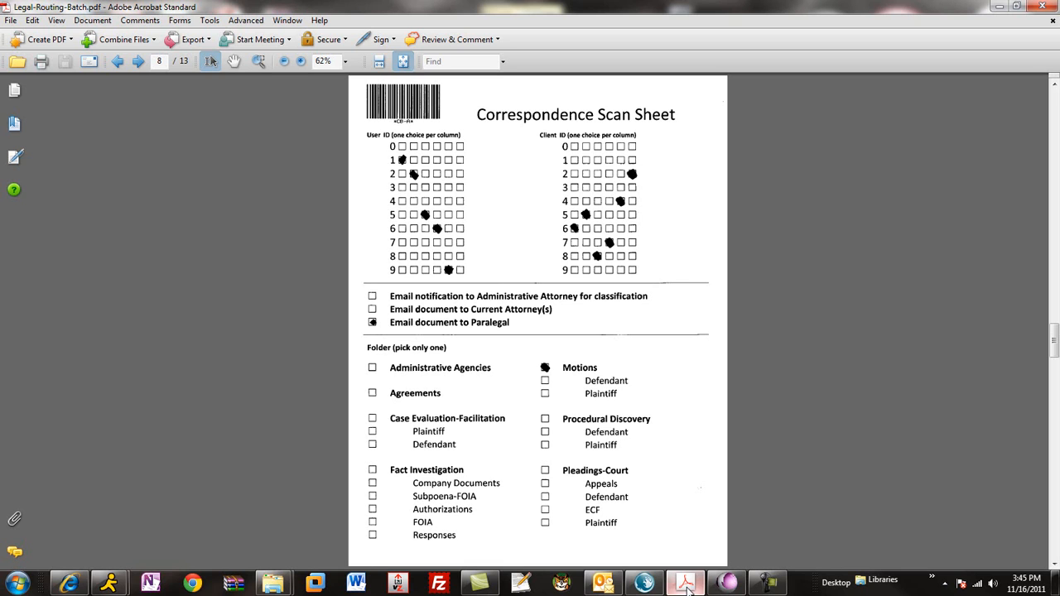
{"action": "mouse_move", "coordinate": [493, 119]}
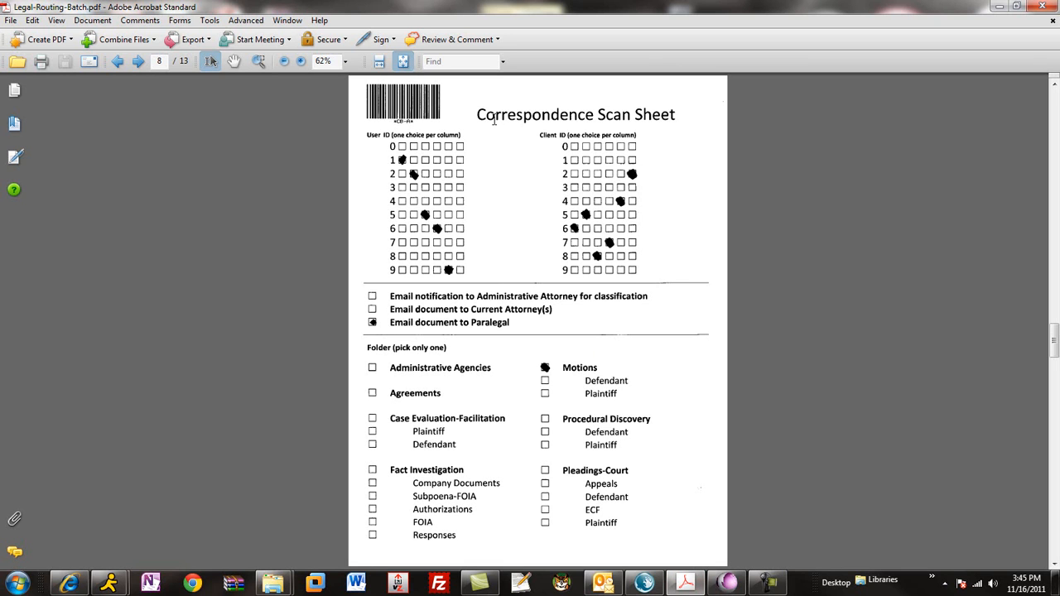
{"action": "mouse_move", "coordinate": [507, 460]}
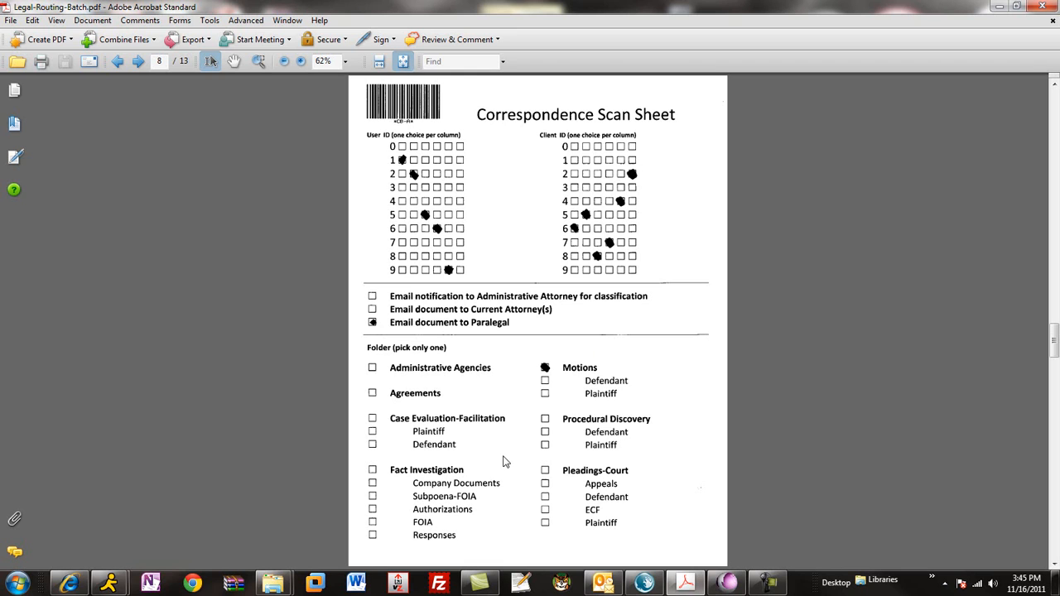
{"action": "mouse_move", "coordinate": [494, 358]}
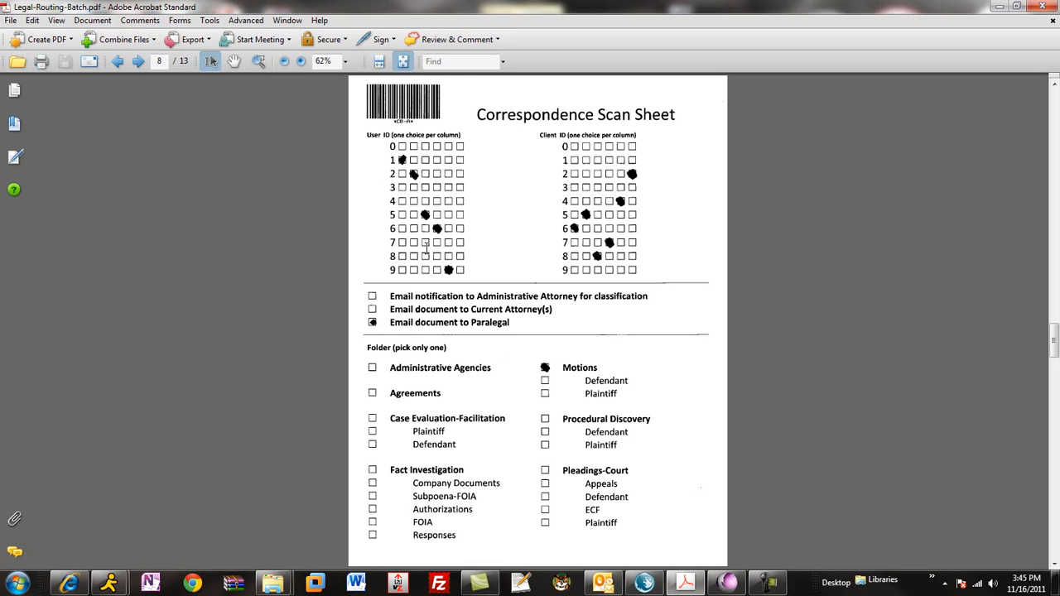
{"action": "mouse_move", "coordinate": [547, 295]}
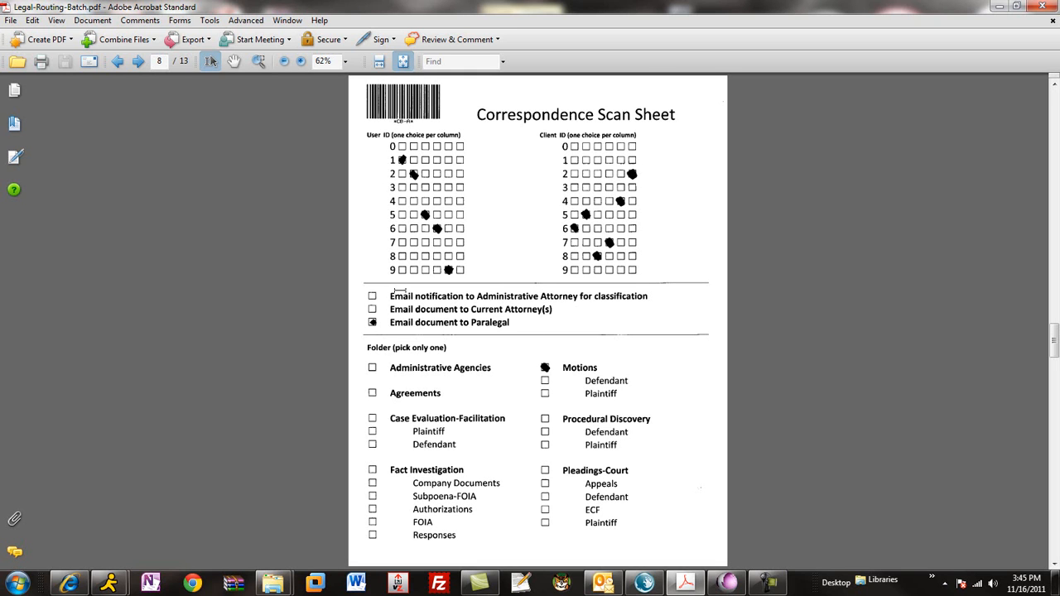
{"action": "mouse_move", "coordinate": [413, 335]}
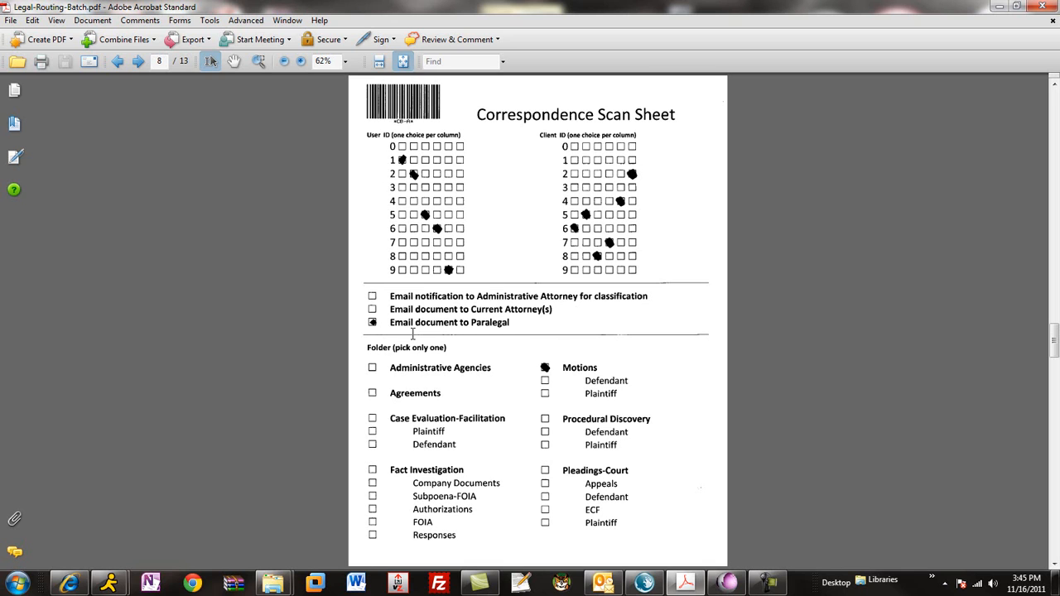
{"action": "mouse_move", "coordinate": [491, 399]}
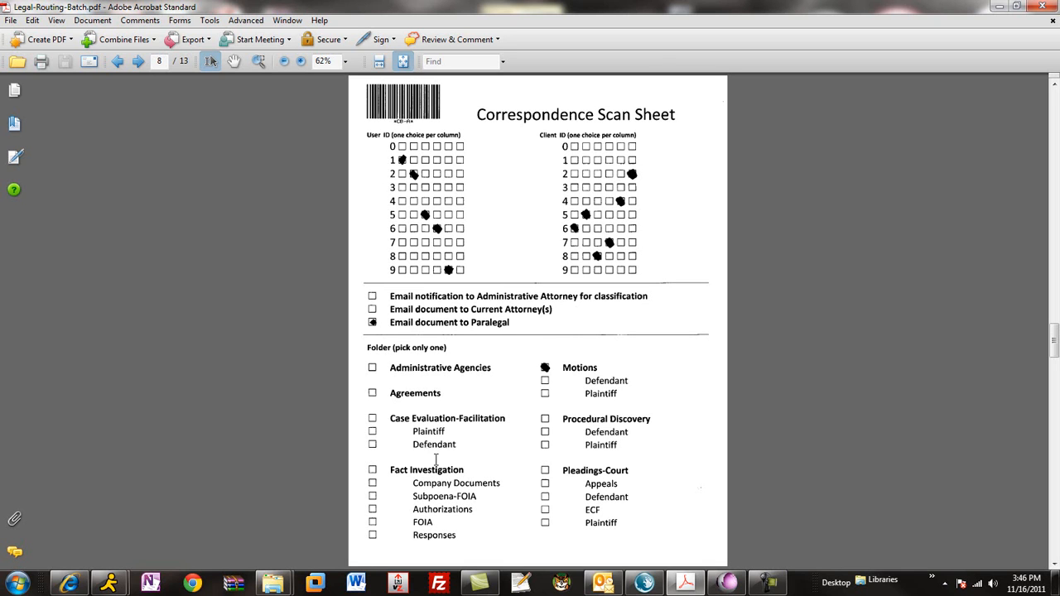
{"action": "mouse_move", "coordinate": [524, 462]}
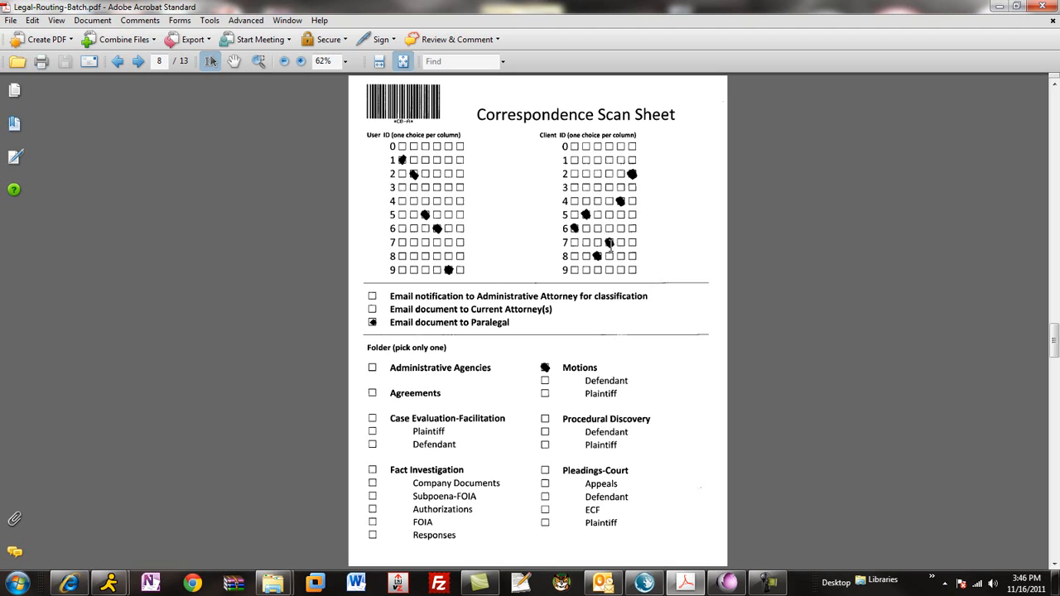
Show the Pages thumbnail panel, view the page 1 scan sheet, then return to page 8.
{"action": "left_click", "coordinate": [13, 90]}
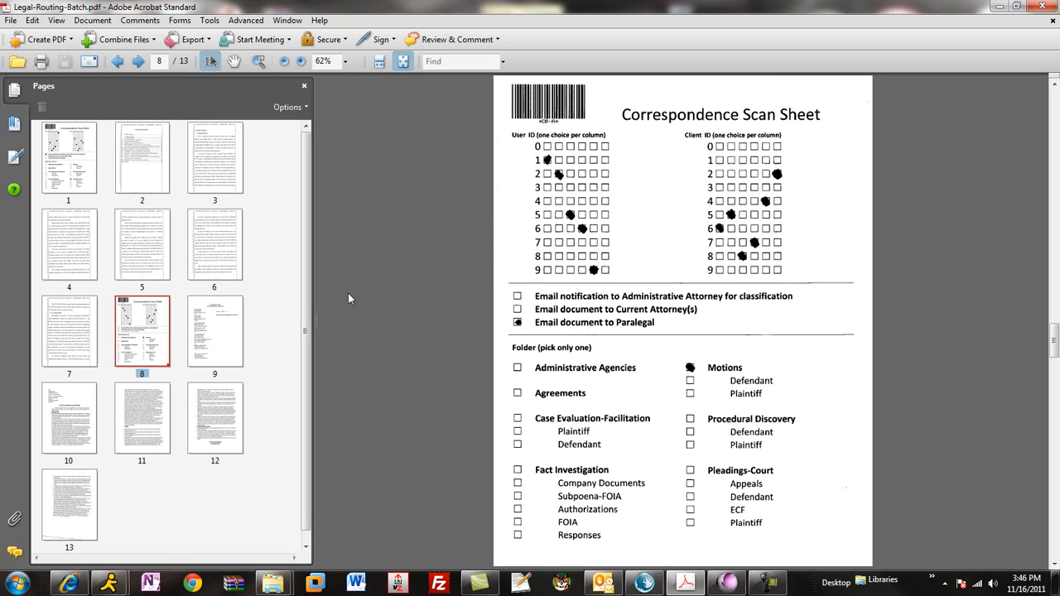
{"action": "left_click", "coordinate": [70, 157]}
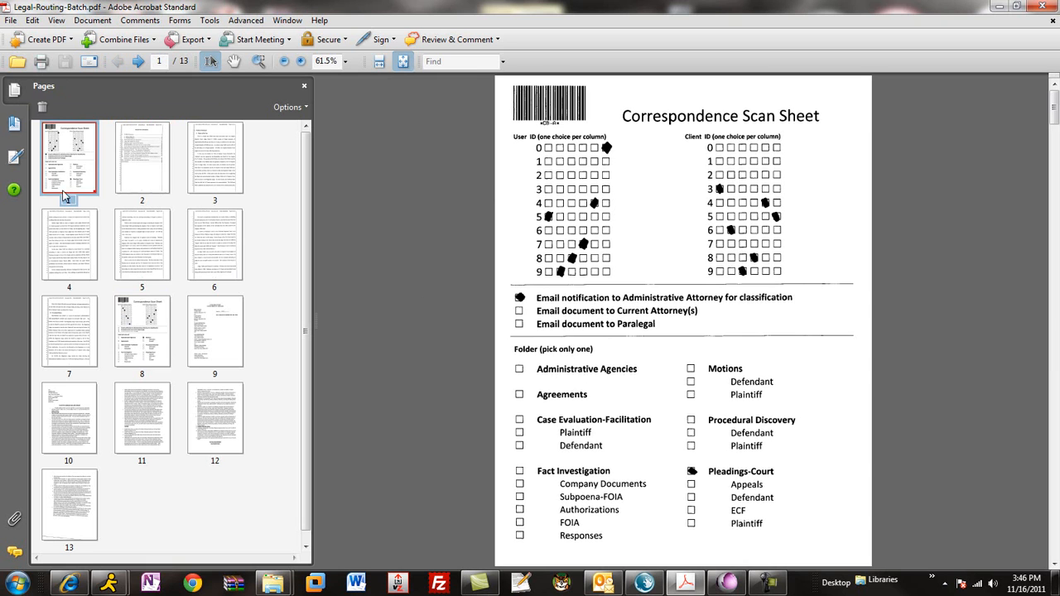
{"action": "left_click", "coordinate": [142, 331]}
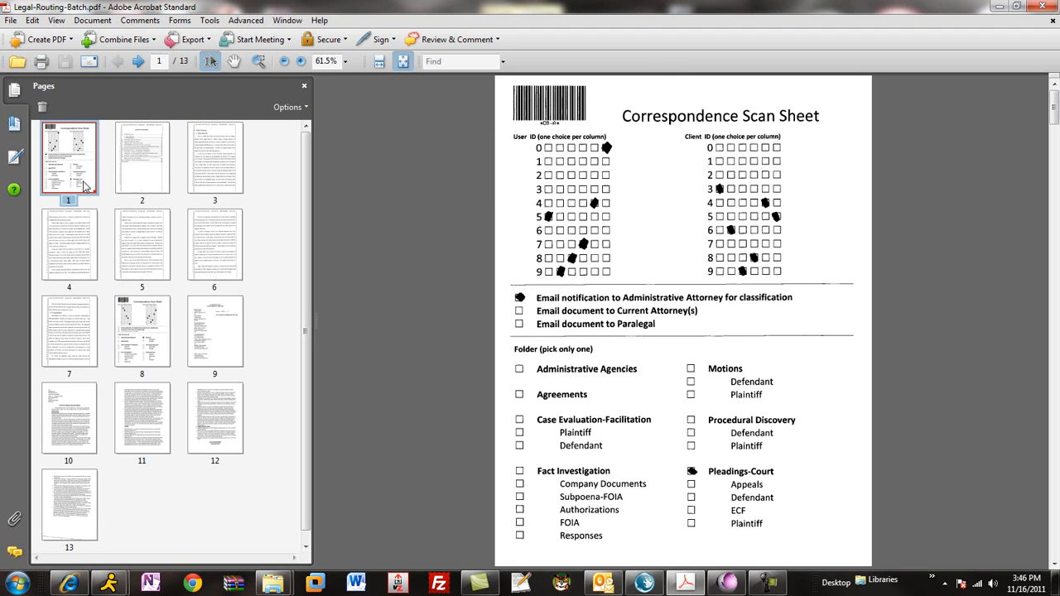
{"action": "mouse_move", "coordinate": [116, 294]}
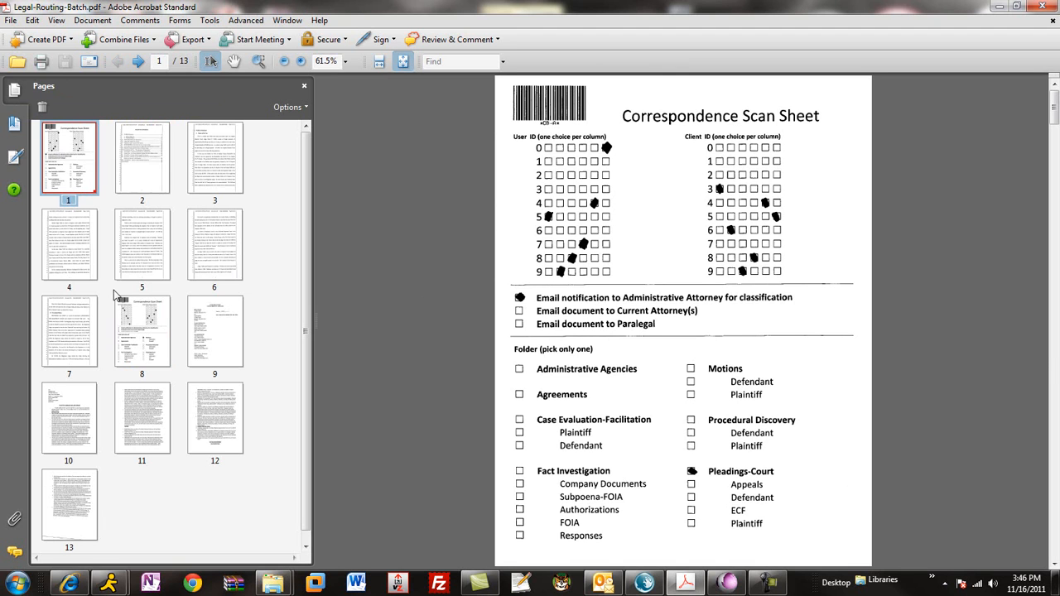
{"action": "left_click", "coordinate": [143, 331]}
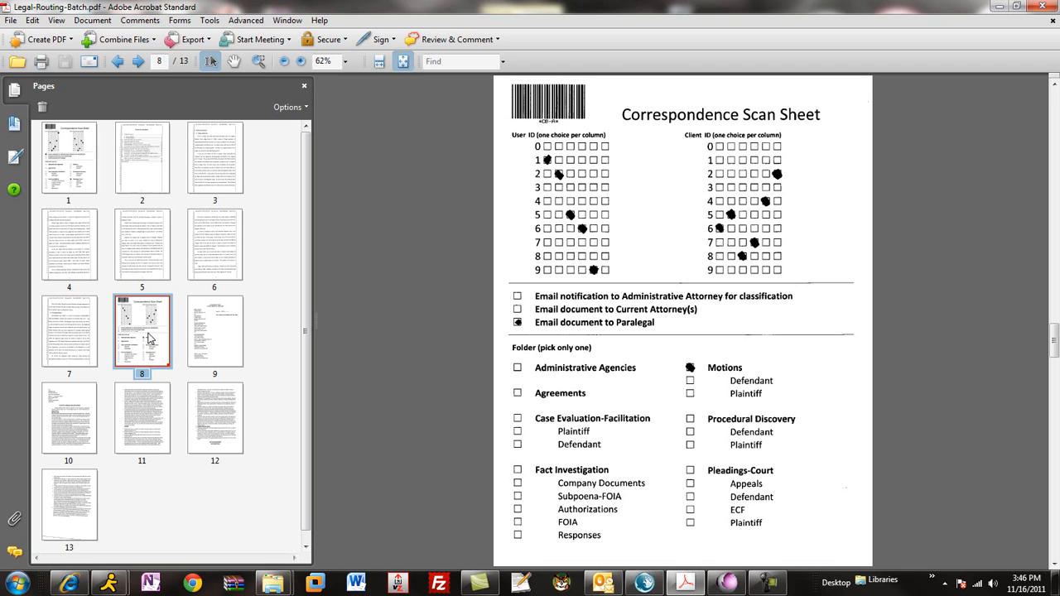
{"action": "mouse_move", "coordinate": [139, 325]}
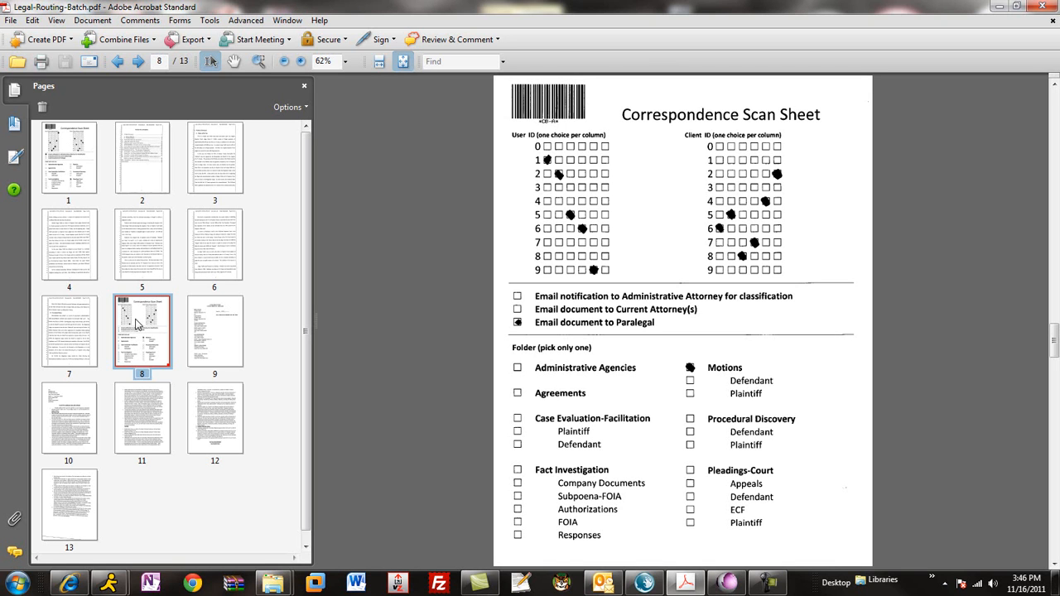
{"action": "mouse_move", "coordinate": [454, 296]}
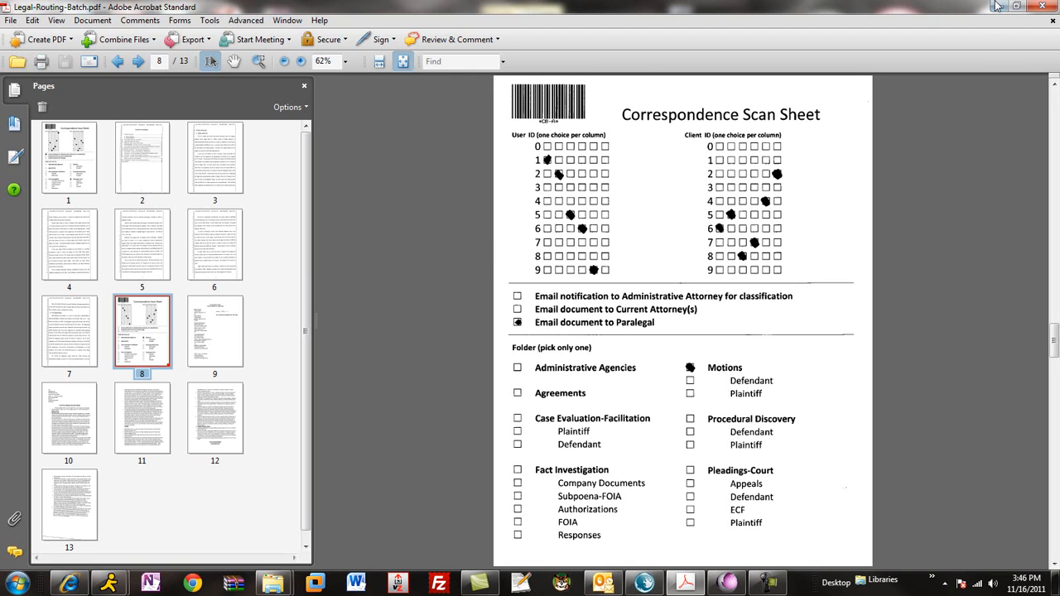
{"action": "mouse_move", "coordinate": [997, 6]}
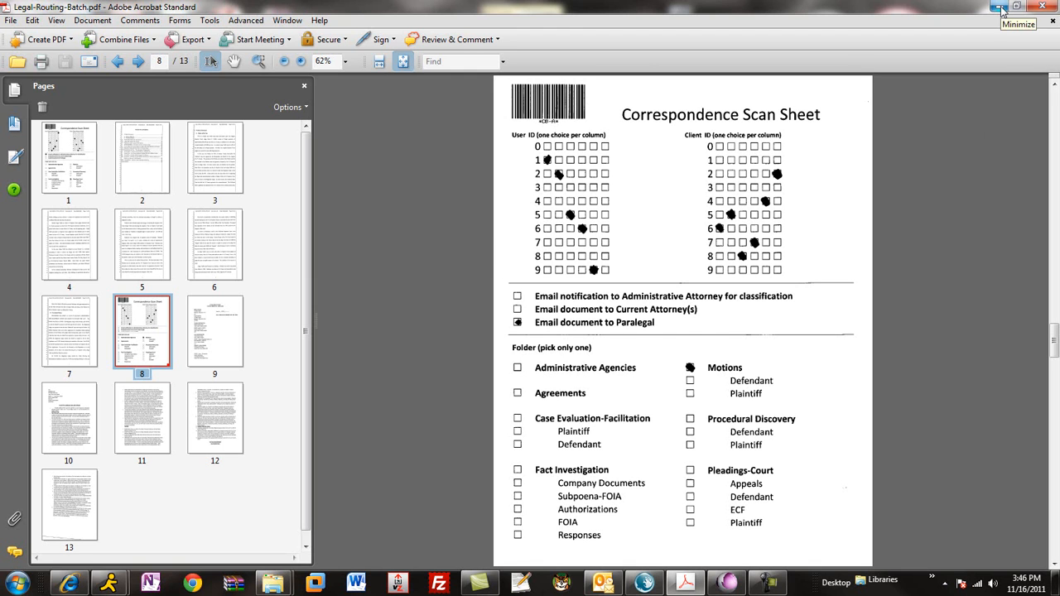
Minimize Acrobat and show the Nintex-Legal auto-import folder where the PDF moves into Queue.
{"action": "left_click", "coordinate": [997, 7]}
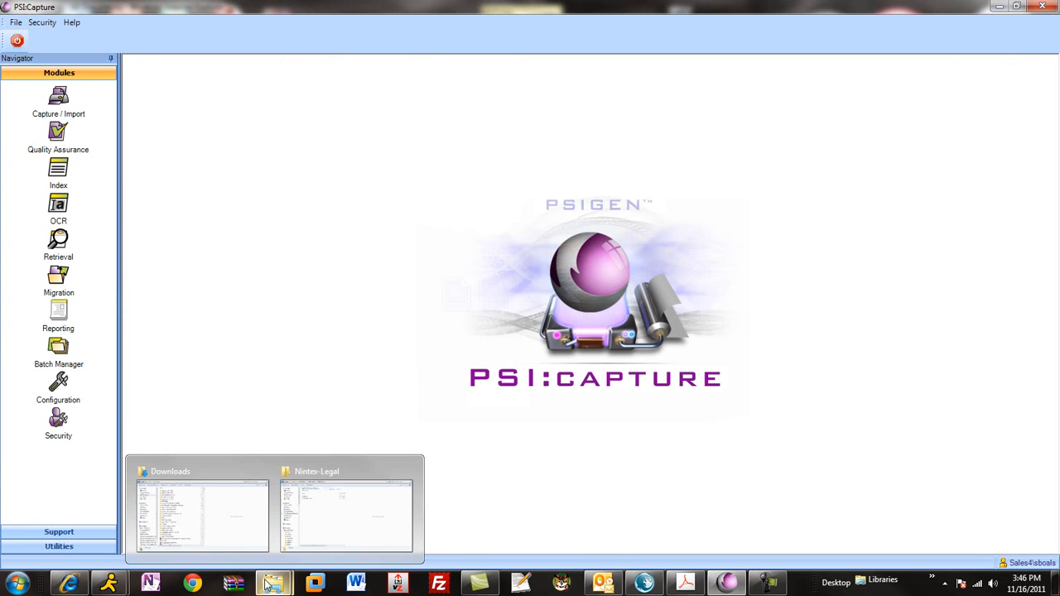
{"action": "mouse_move", "coordinate": [234, 583]}
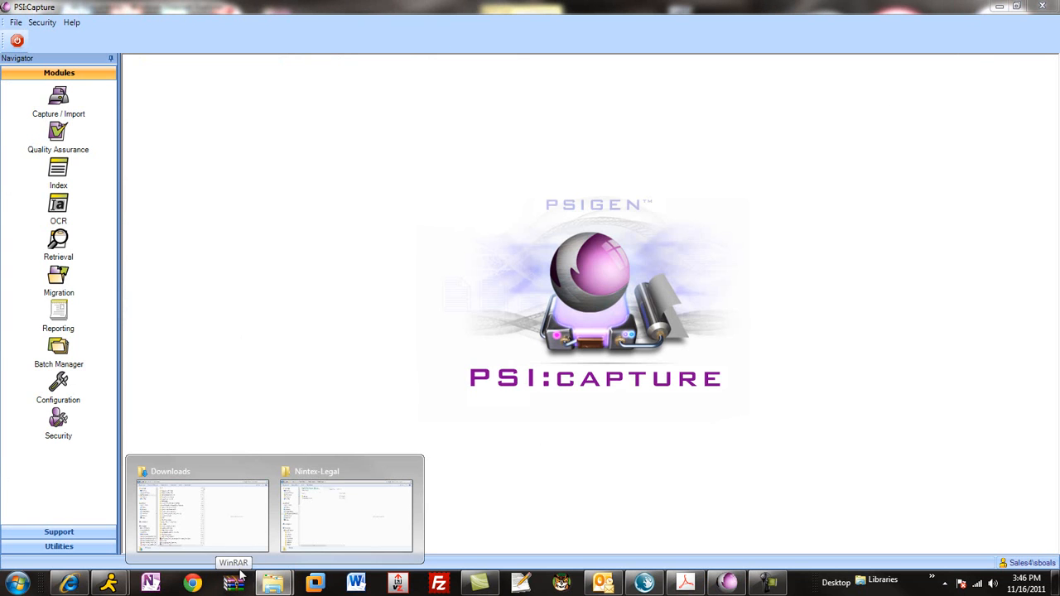
{"action": "left_click", "coordinate": [345, 513]}
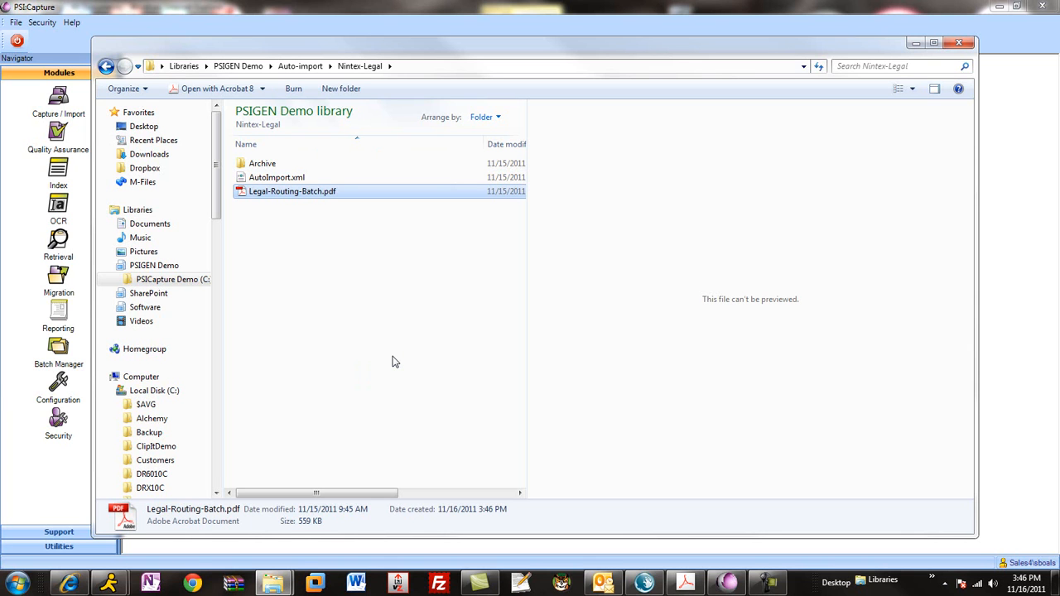
{"action": "mouse_move", "coordinate": [418, 368]}
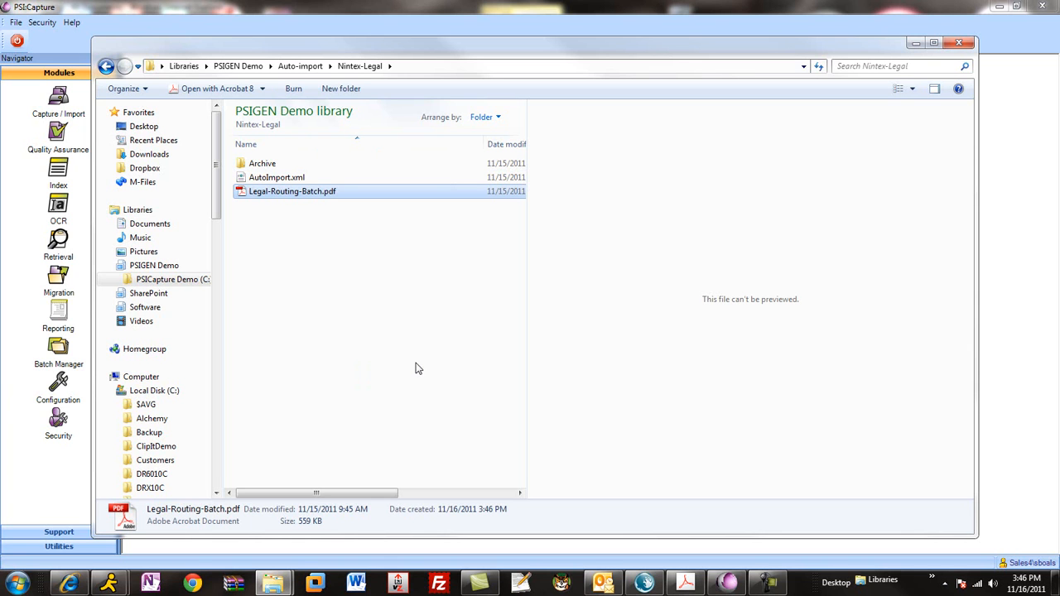
{"action": "mouse_move", "coordinate": [414, 348]}
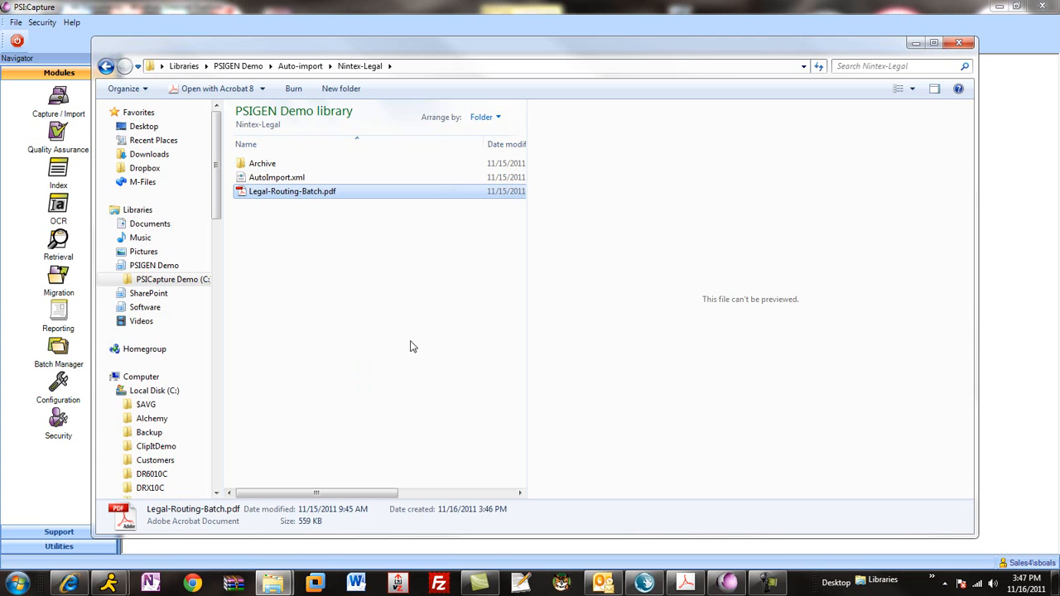
{"action": "mouse_move", "coordinate": [454, 63]}
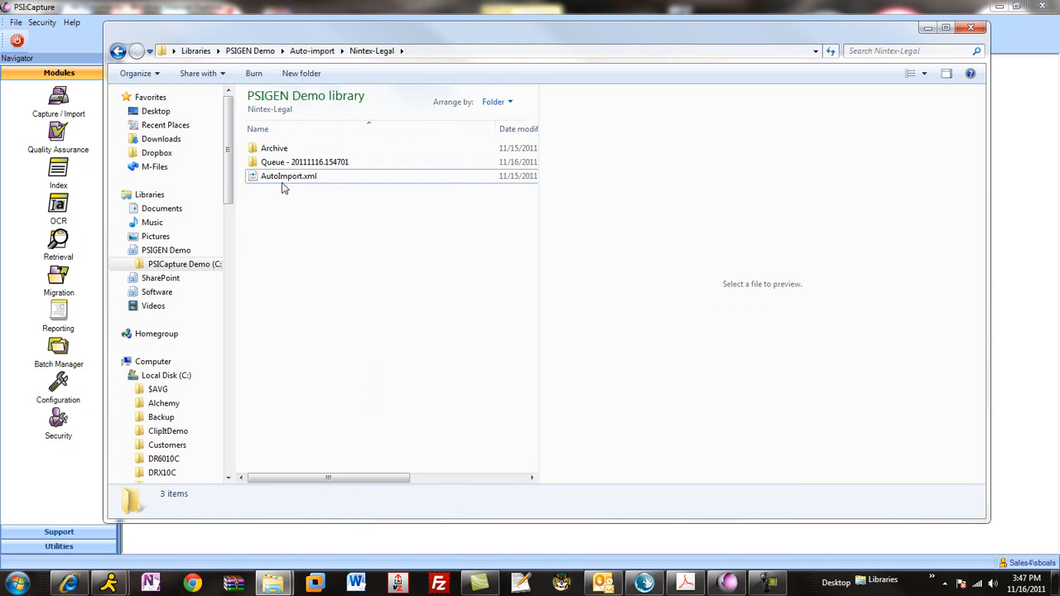
{"action": "mouse_move", "coordinate": [325, 323]}
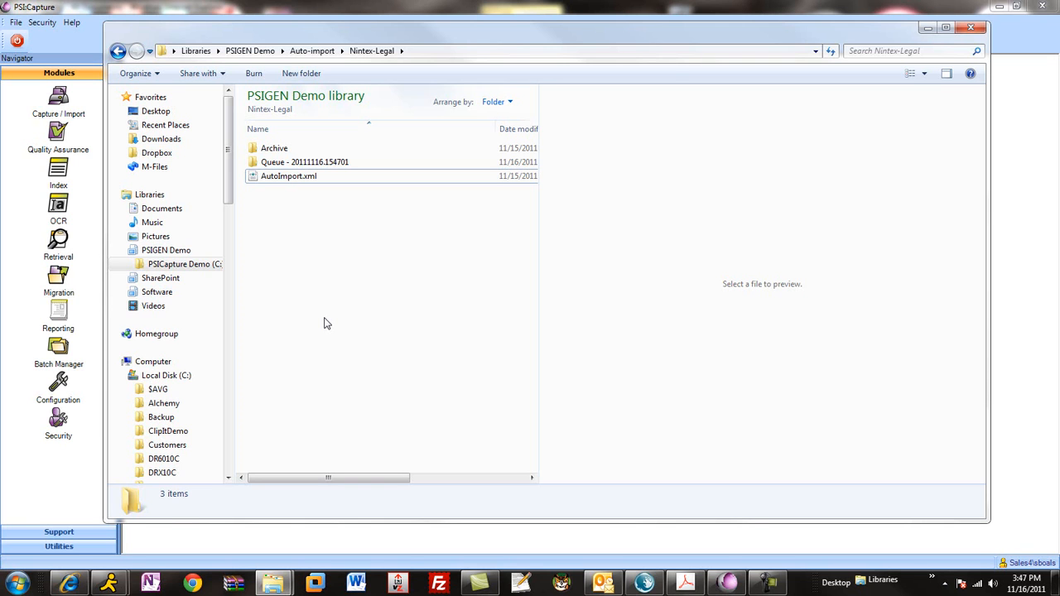
{"action": "left_click", "coordinate": [516, 129]}
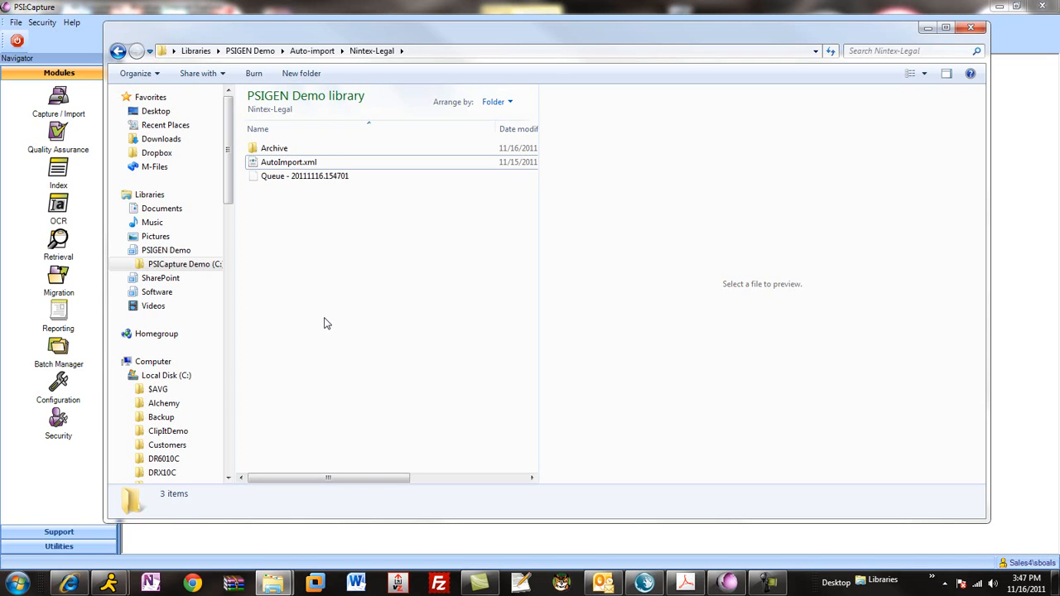
{"action": "mouse_move", "coordinate": [246, 377]}
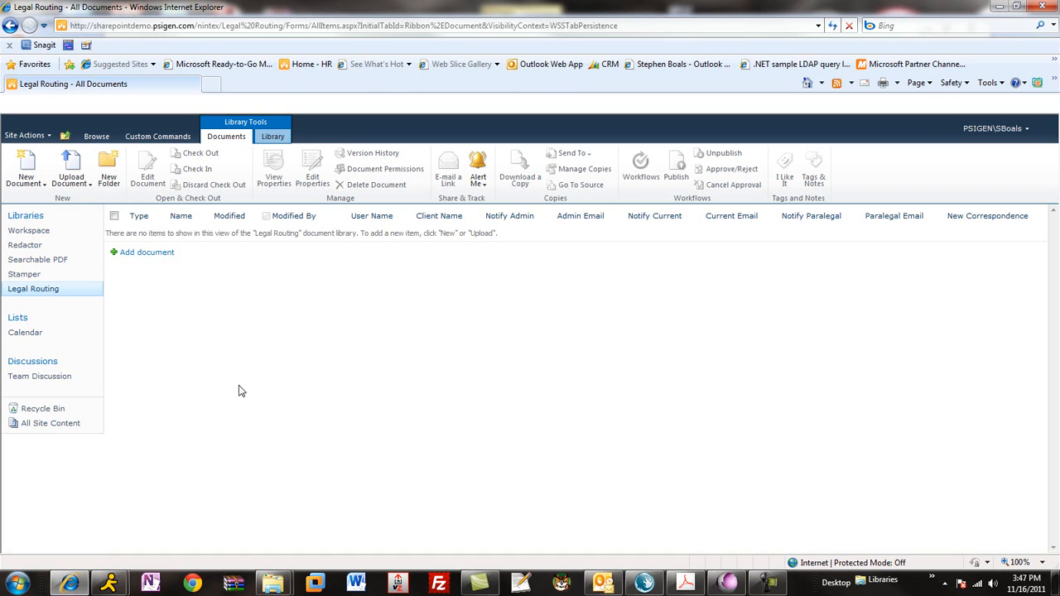
{"action": "mouse_move", "coordinate": [33, 288]}
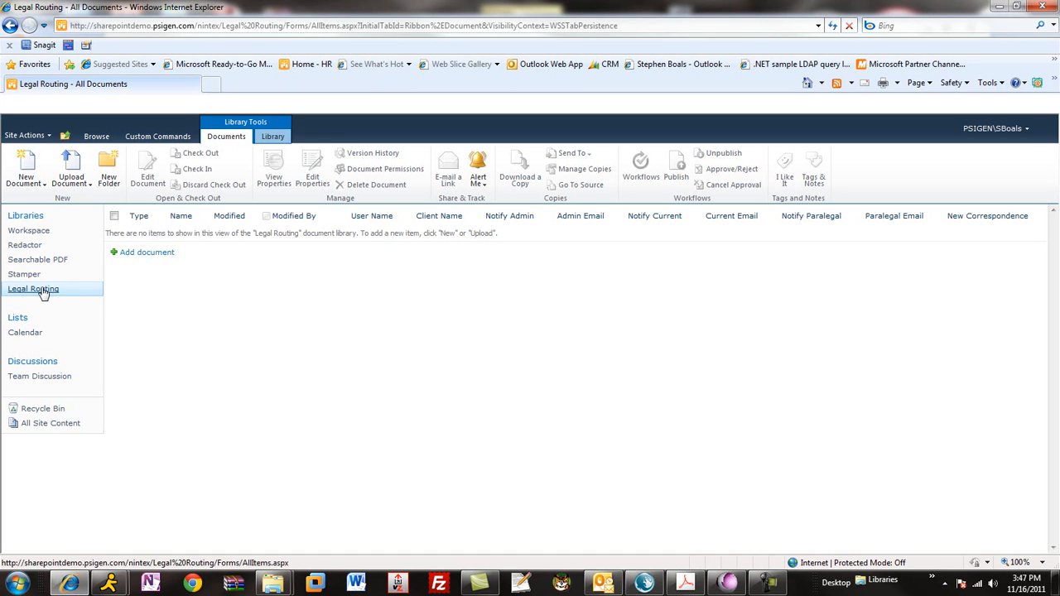
{"action": "mouse_move", "coordinate": [418, 410]}
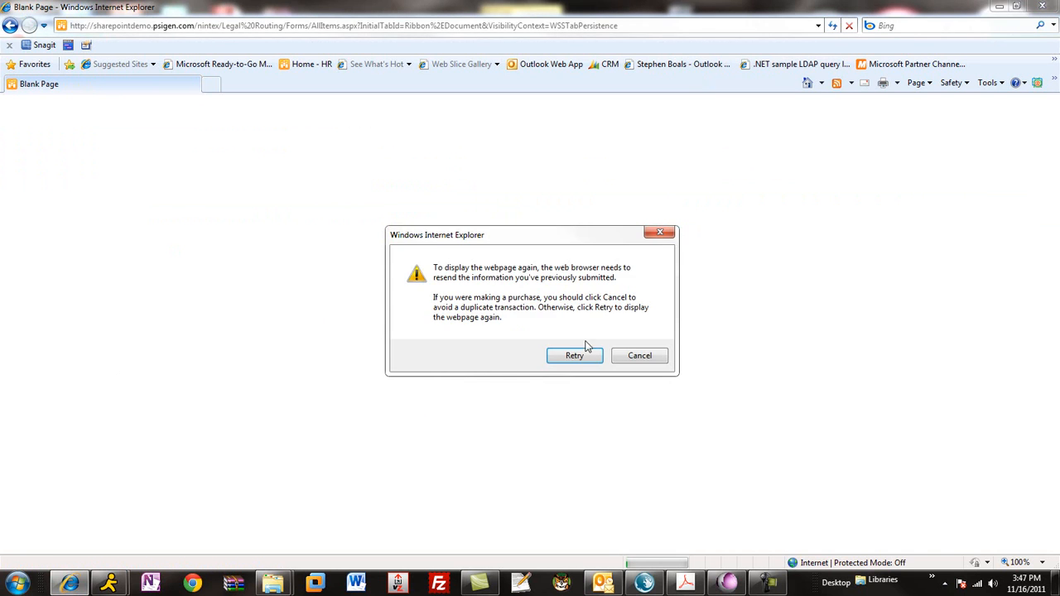
Confirm Retry so the Legal Routing library reloads with the Edward Jones and Google folders.
{"action": "left_click", "coordinate": [573, 354]}
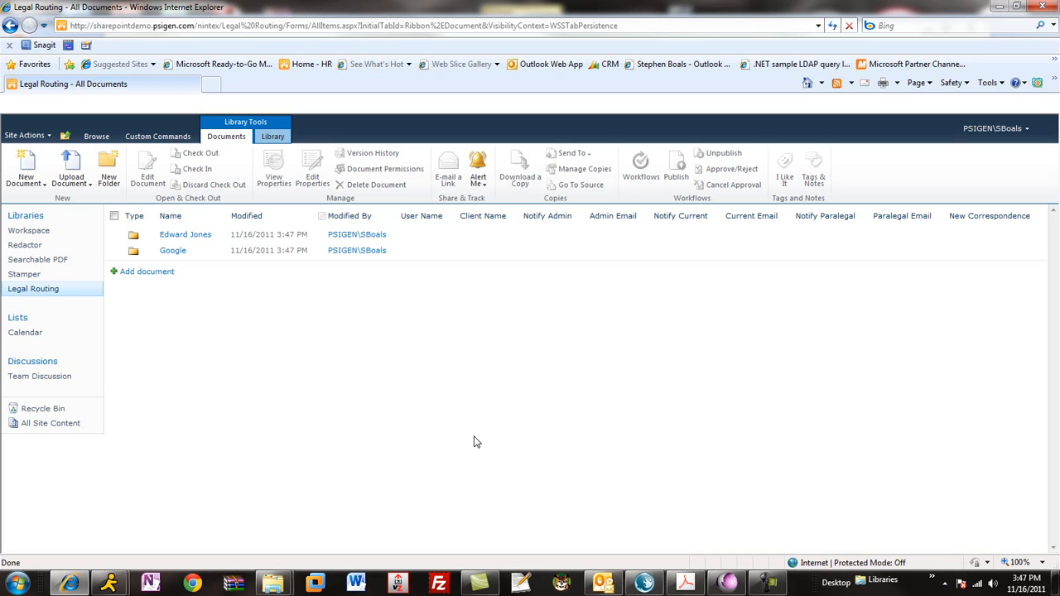
{"action": "mouse_move", "coordinate": [202, 341]}
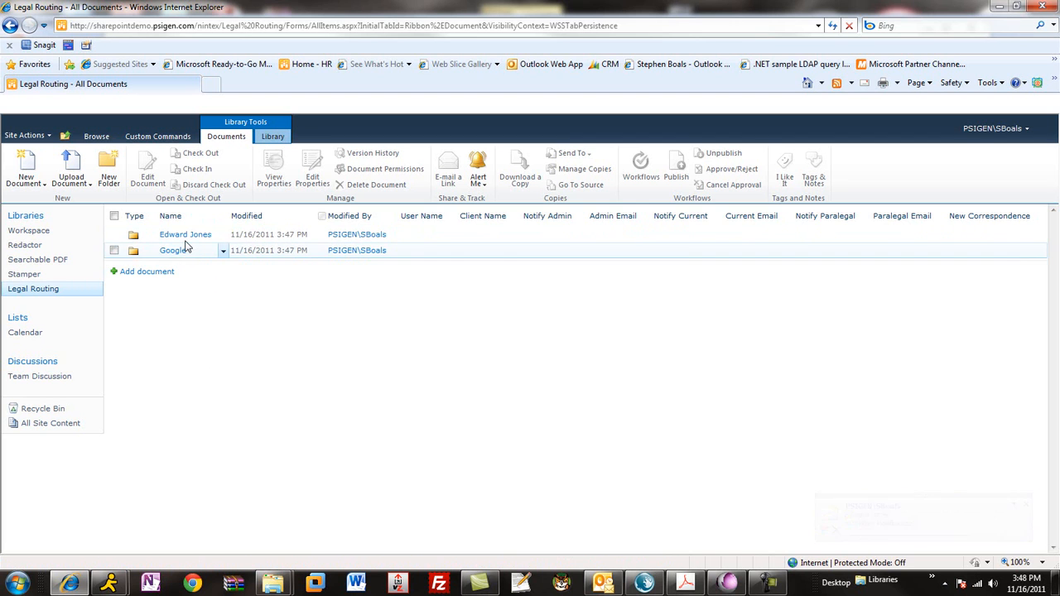
Drill into Edward Jones then Pleadings-Court to see the routed document's indexed columns.
{"action": "left_click", "coordinate": [185, 235]}
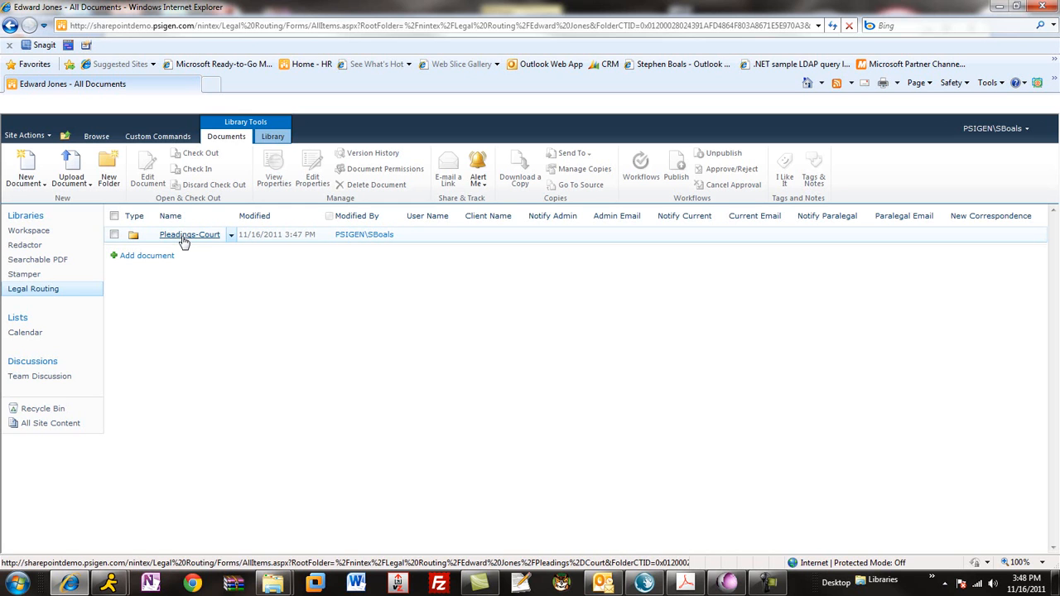
{"action": "left_click", "coordinate": [188, 235]}
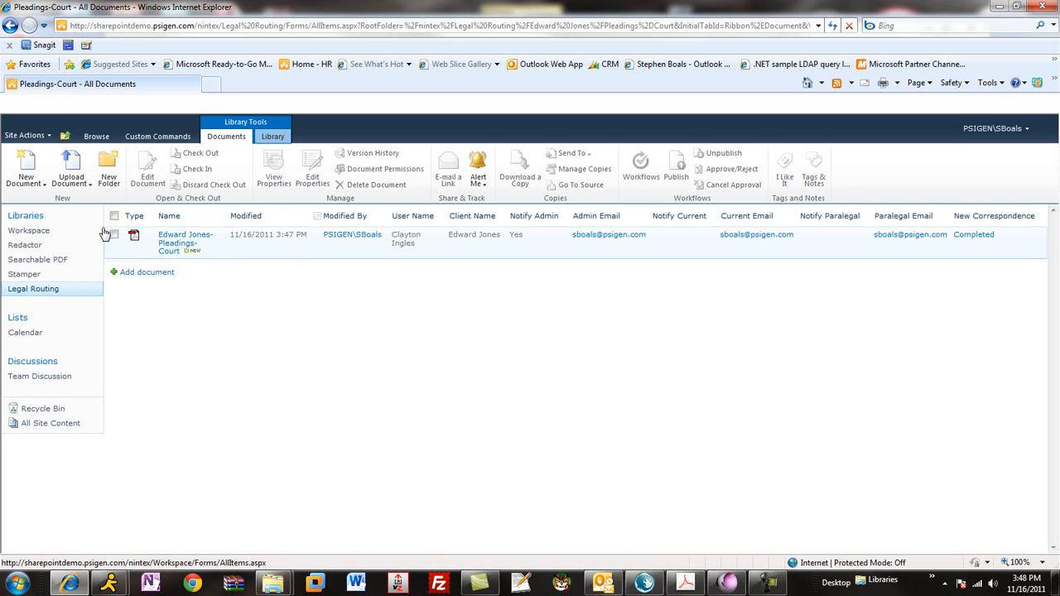
{"action": "mouse_move", "coordinate": [645, 254]}
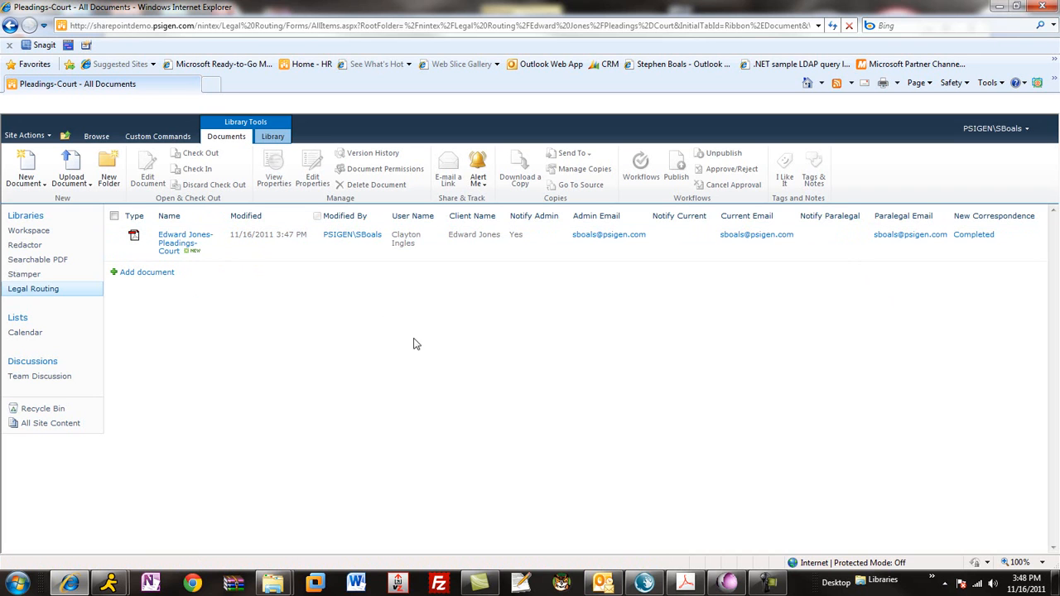
{"action": "mouse_move", "coordinate": [524, 240]}
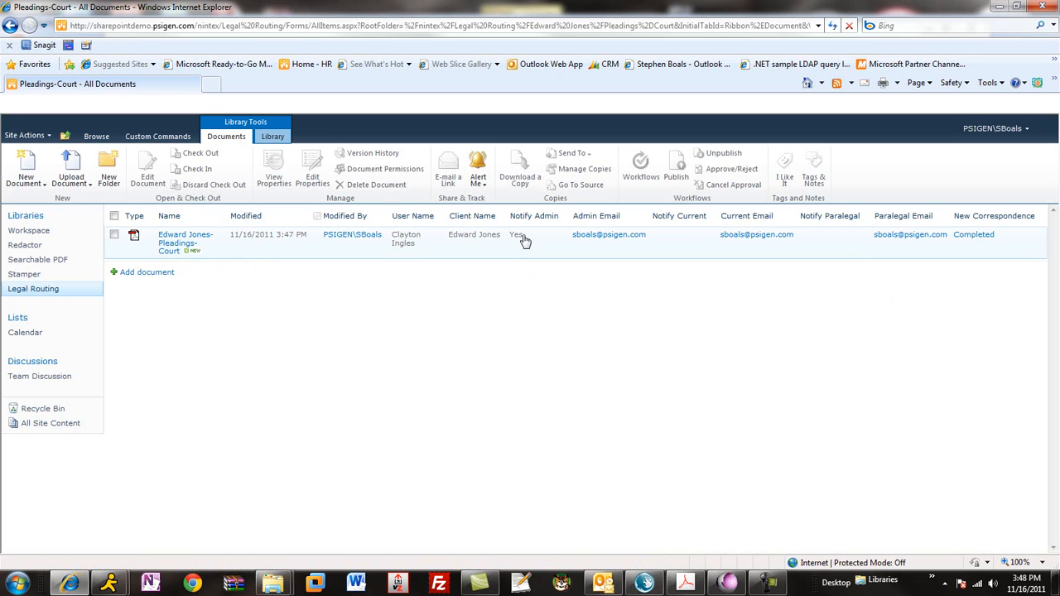
{"action": "mouse_move", "coordinate": [510, 243]}
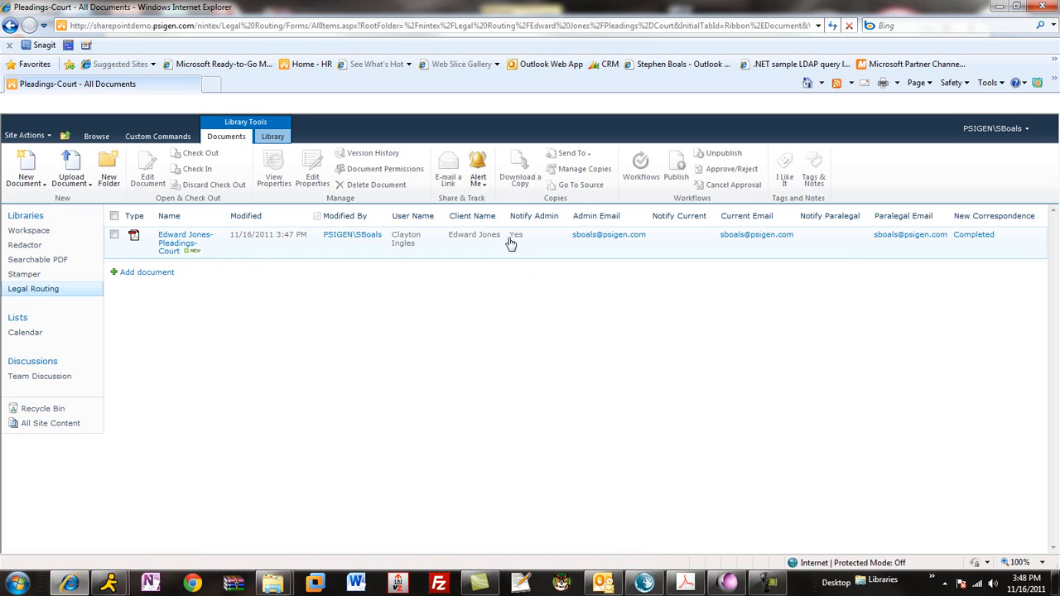
{"action": "mouse_move", "coordinate": [524, 251]}
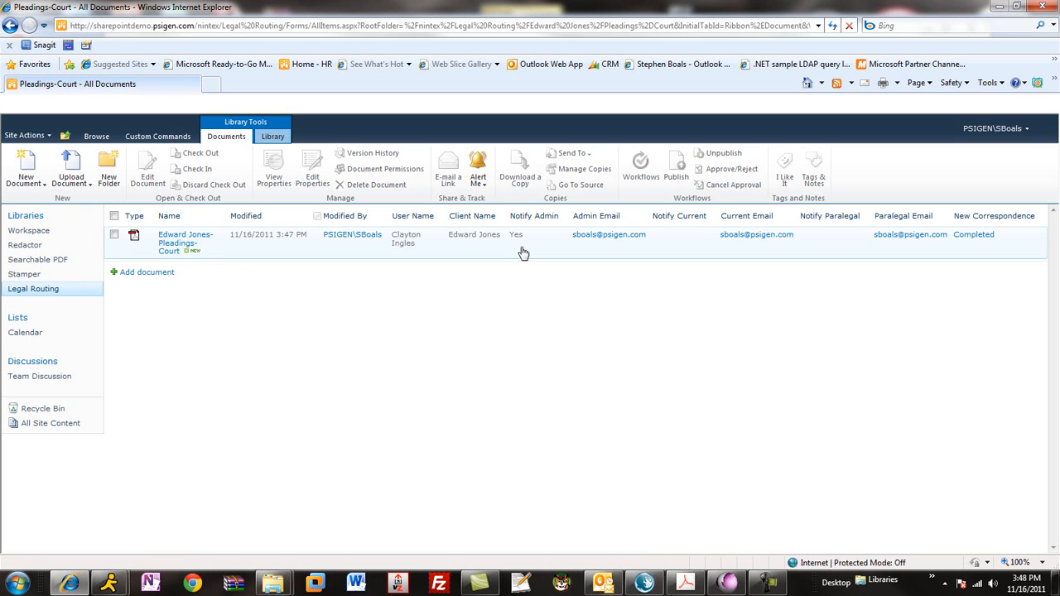
{"action": "mouse_move", "coordinate": [421, 265]}
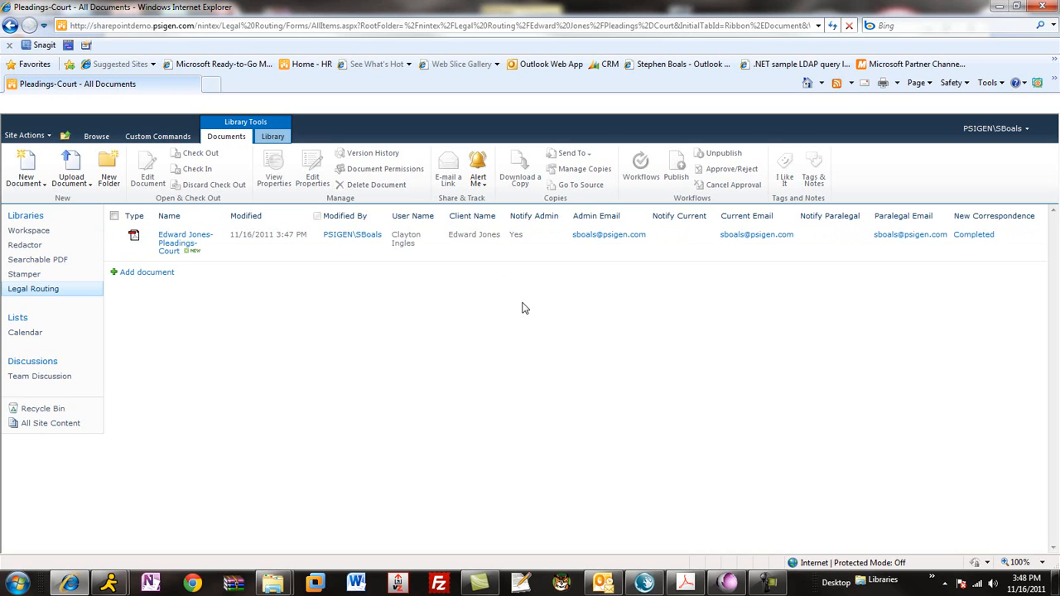
{"action": "mouse_move", "coordinate": [464, 310]}
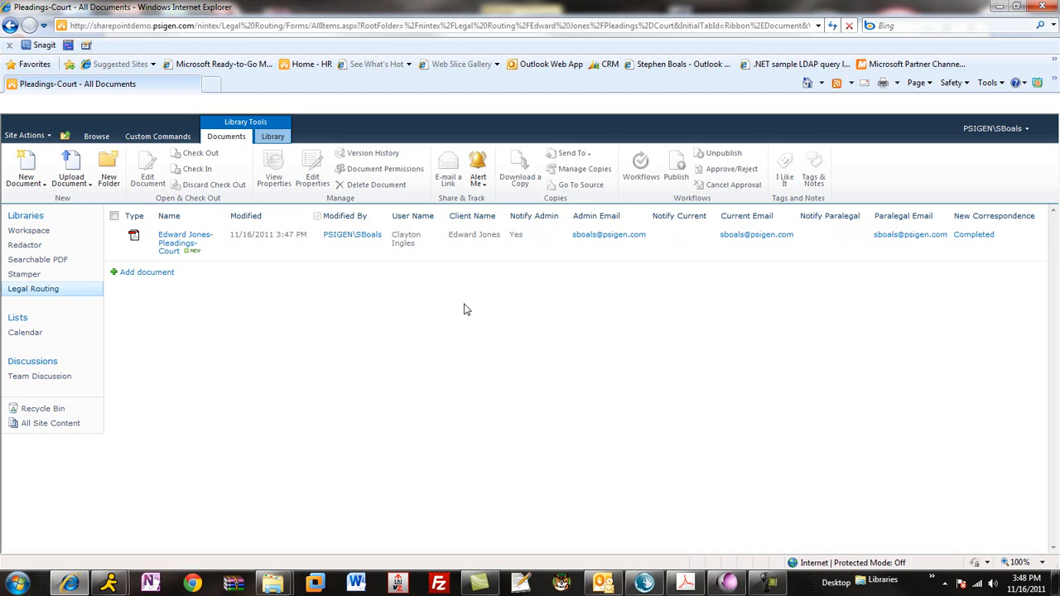
{"action": "mouse_move", "coordinate": [497, 288]}
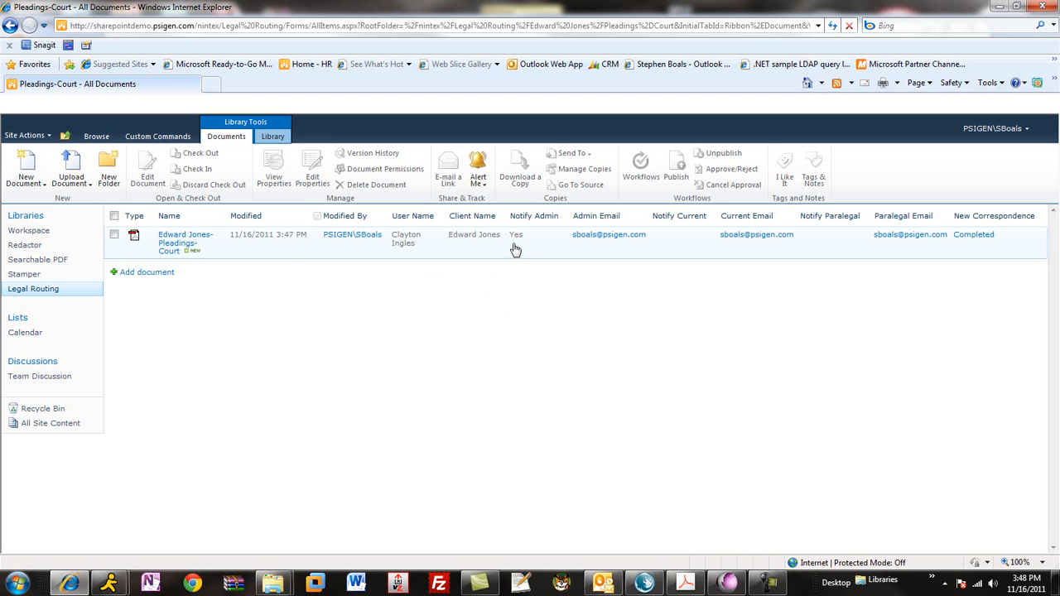
{"action": "mouse_move", "coordinate": [510, 318]}
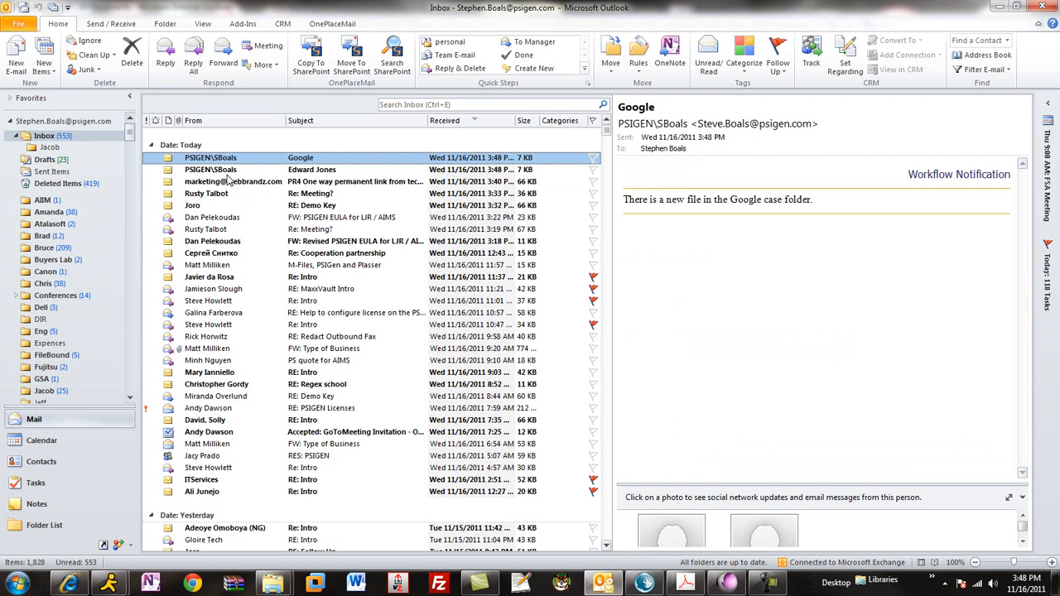
Read the Google workflow notification email announcing a new file in the case folder.
{"action": "double_click", "coordinate": [301, 157]}
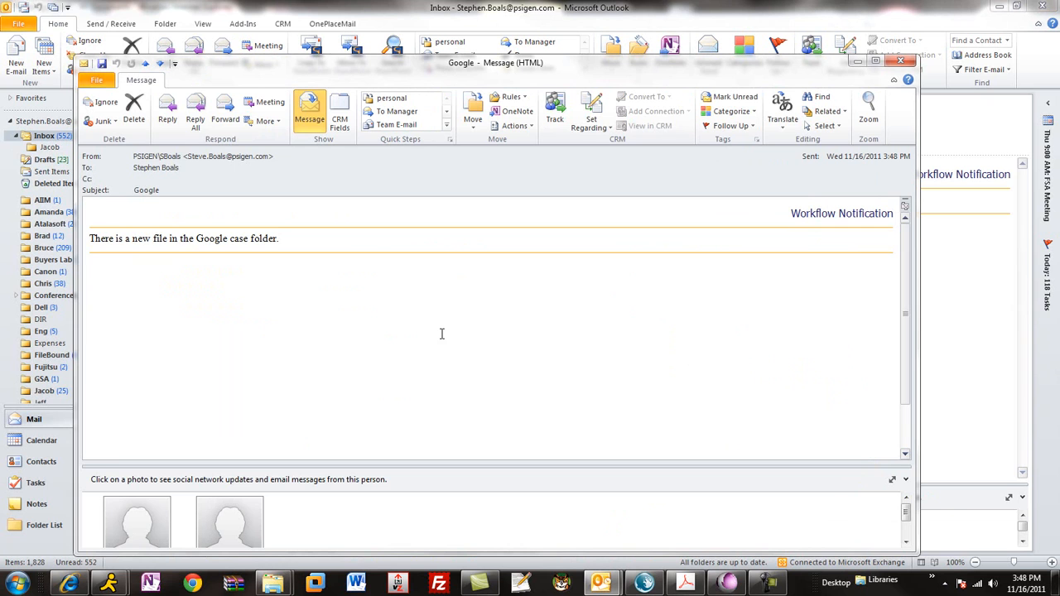
{"action": "mouse_move", "coordinate": [308, 318]}
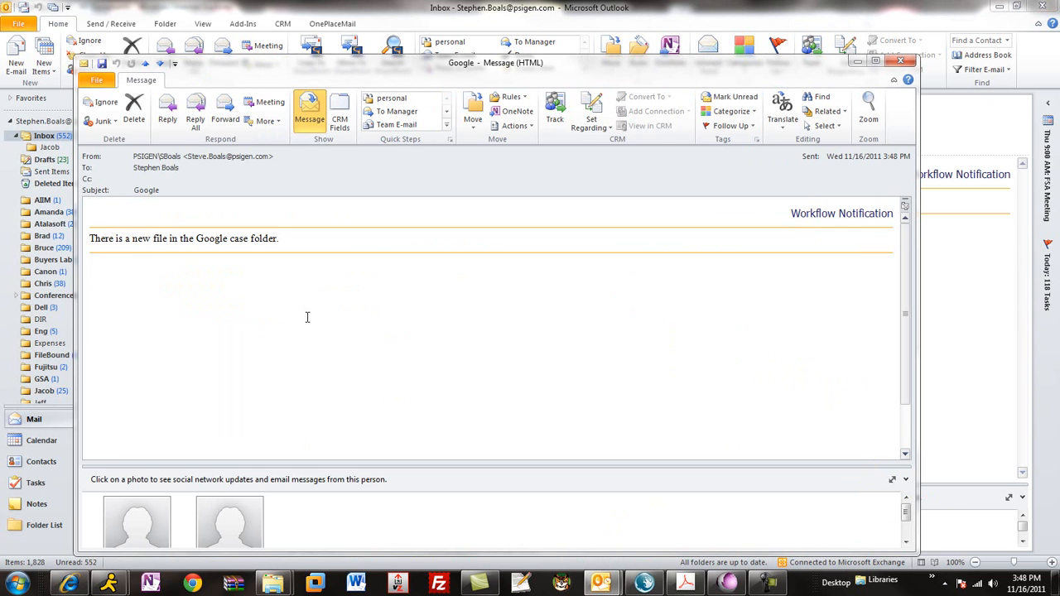
{"action": "mouse_move", "coordinate": [222, 270]}
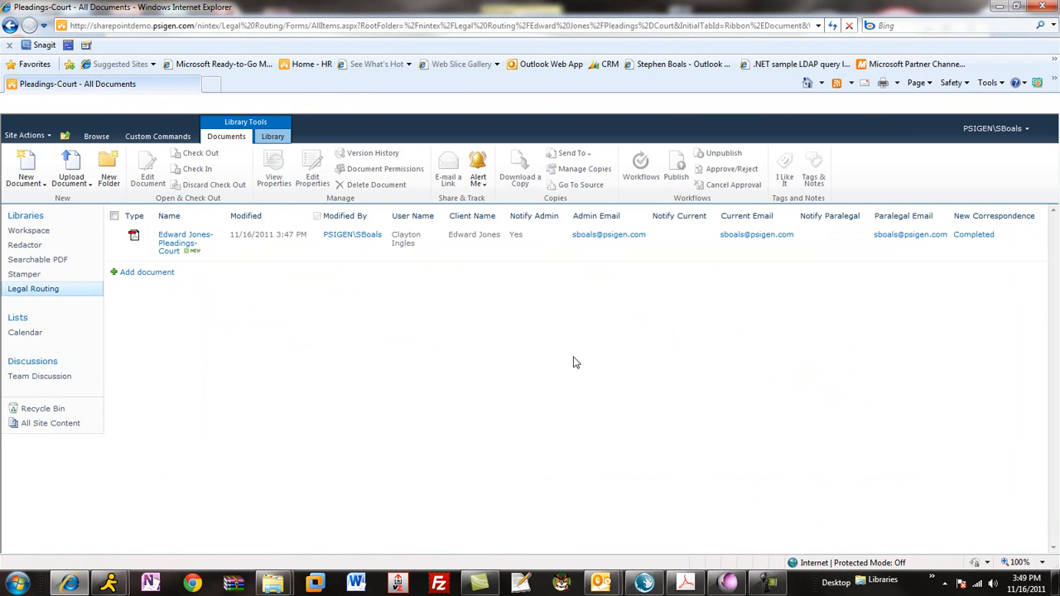
{"action": "mouse_move", "coordinate": [37, 304]}
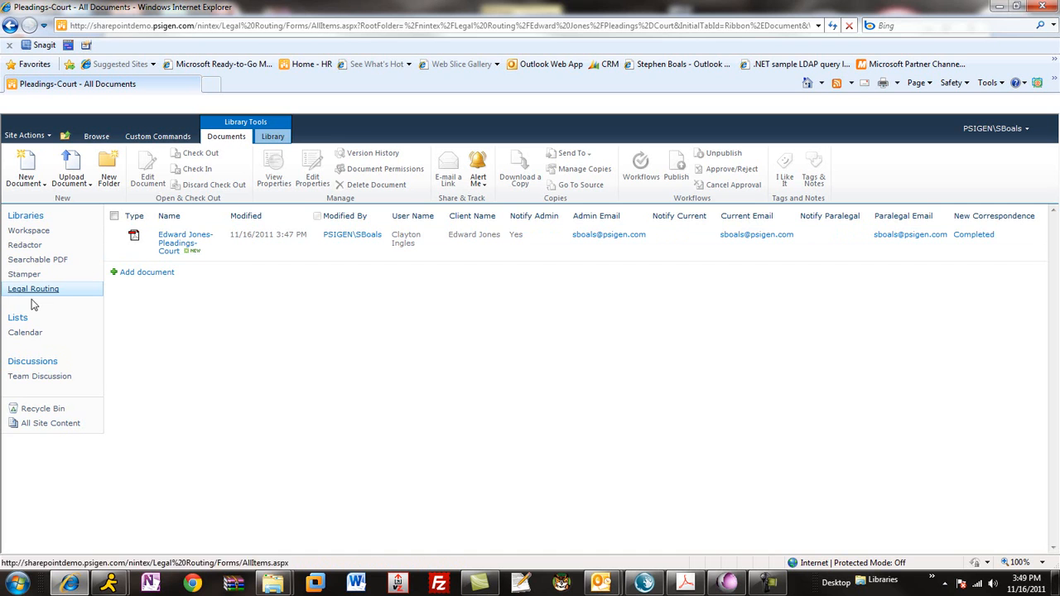
Show all site lists and bring up the Tasks list with the new review tasks.
{"action": "left_click", "coordinate": [50, 423]}
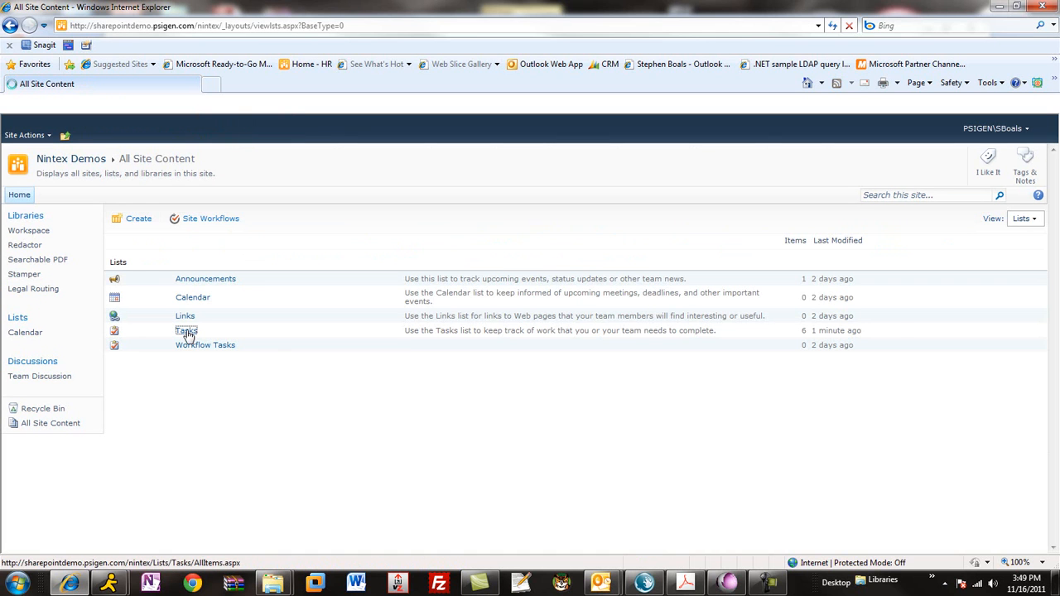
{"action": "left_click", "coordinate": [185, 330]}
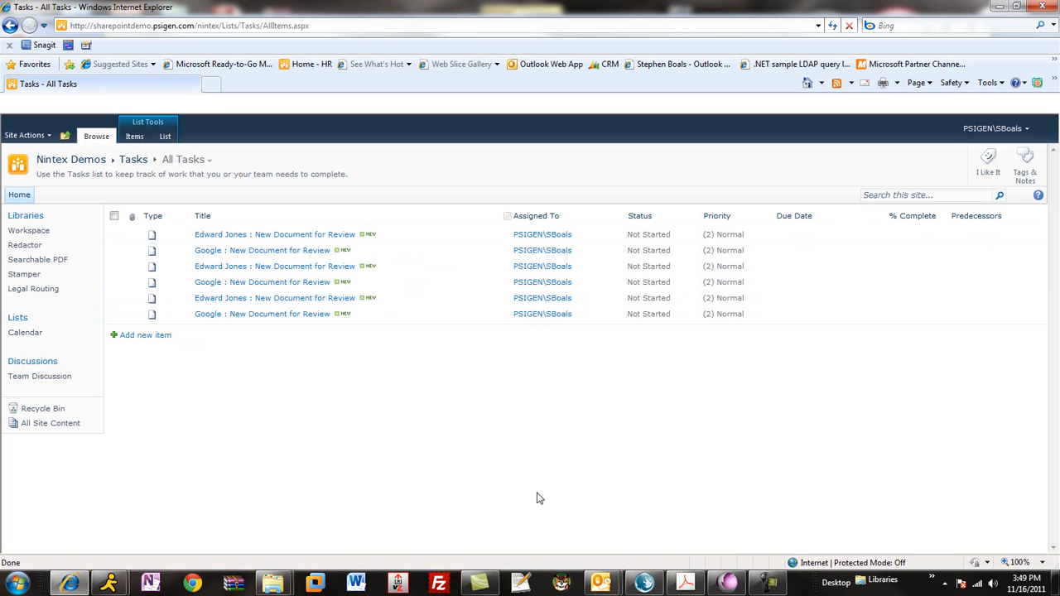
{"action": "mouse_move", "coordinate": [510, 457]}
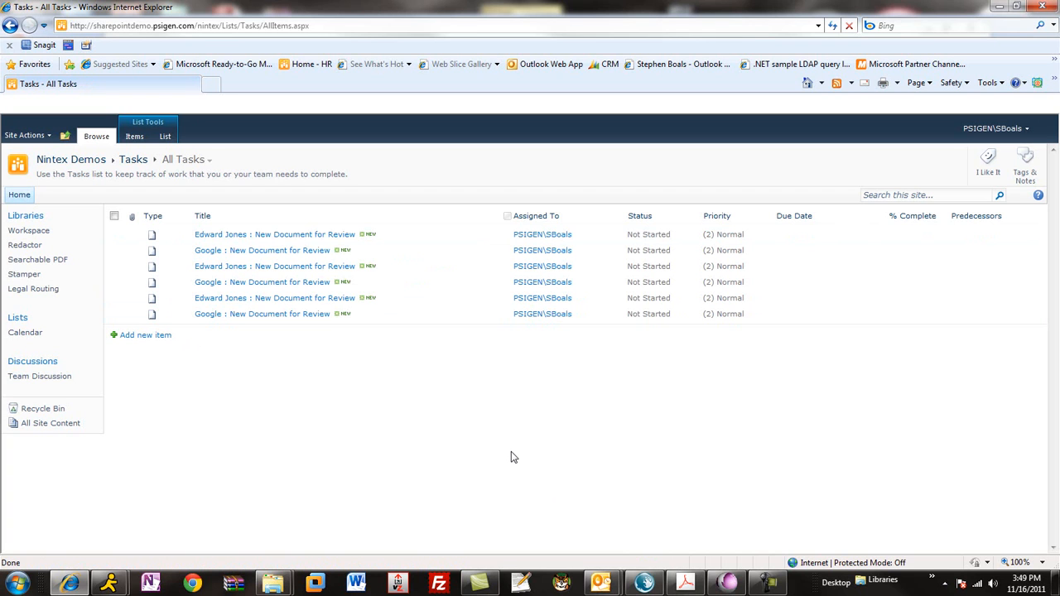
{"action": "mouse_move", "coordinate": [787, 293]}
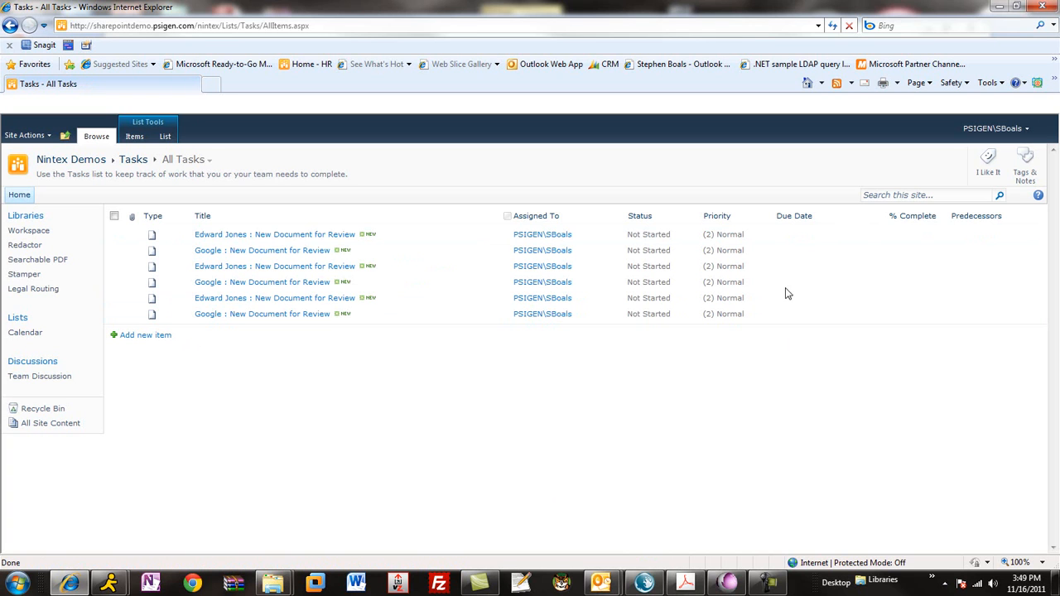
{"action": "mouse_move", "coordinate": [315, 418]}
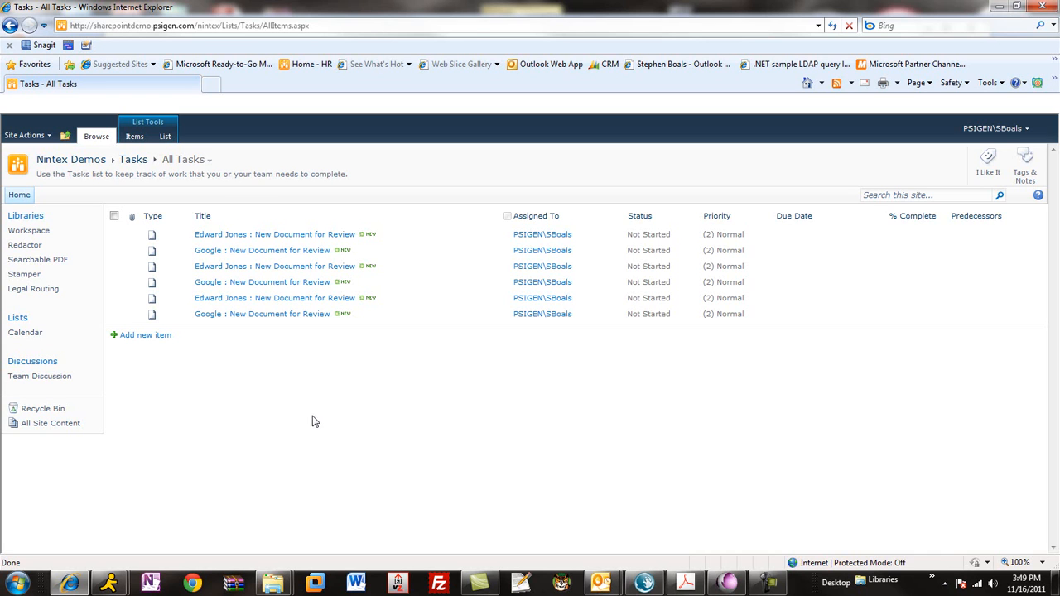
{"action": "mouse_move", "coordinate": [307, 434]}
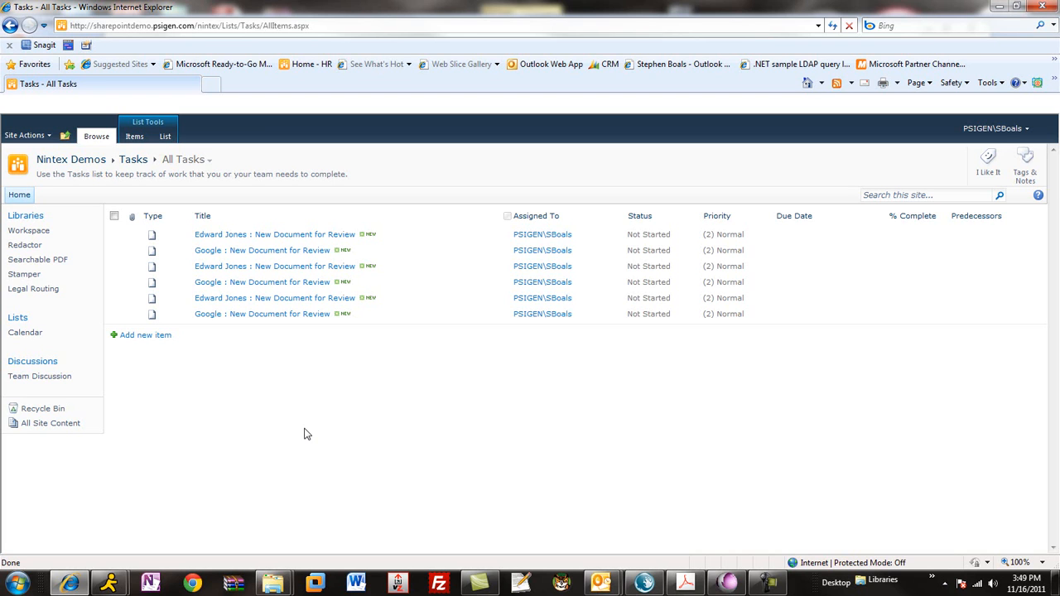
{"action": "mouse_move", "coordinate": [361, 367]}
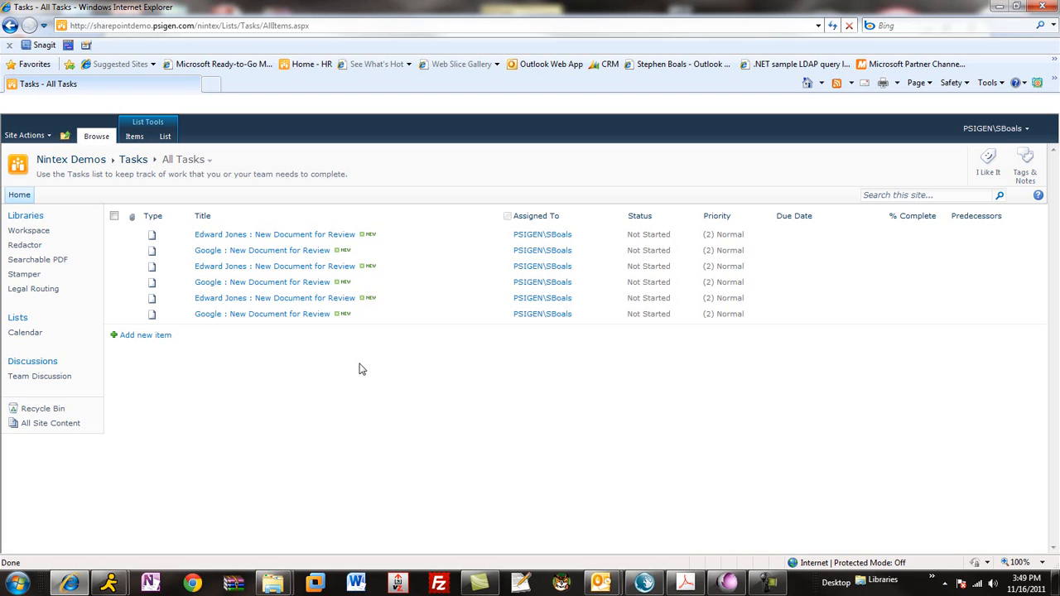
{"action": "mouse_move", "coordinate": [497, 467]}
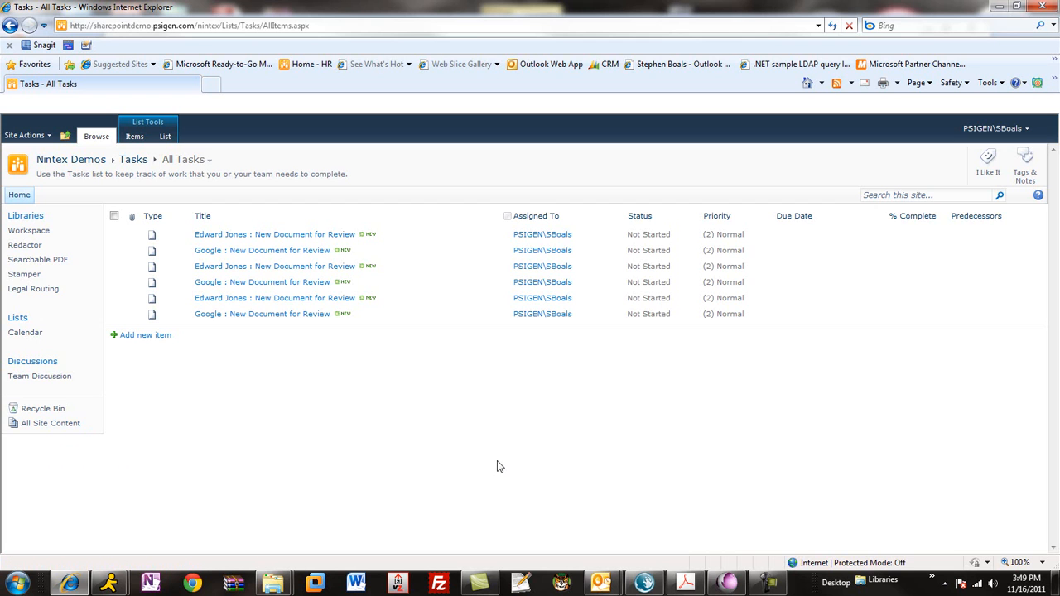
{"action": "mouse_move", "coordinate": [725, 583]}
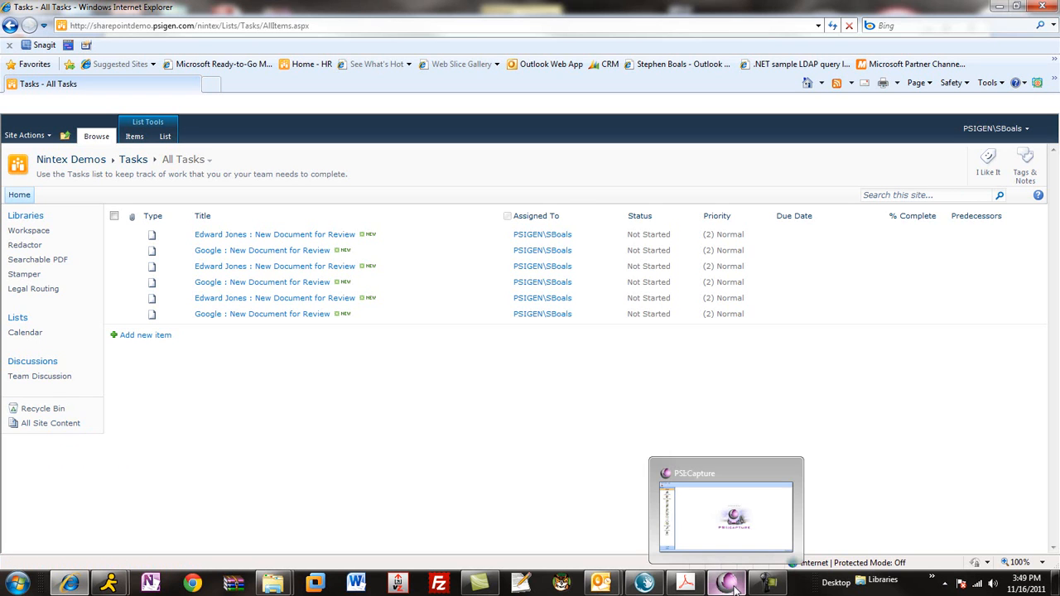
Bring PSI:Capture forward and enter its Capture/Import module.
{"action": "left_click", "coordinate": [726, 510]}
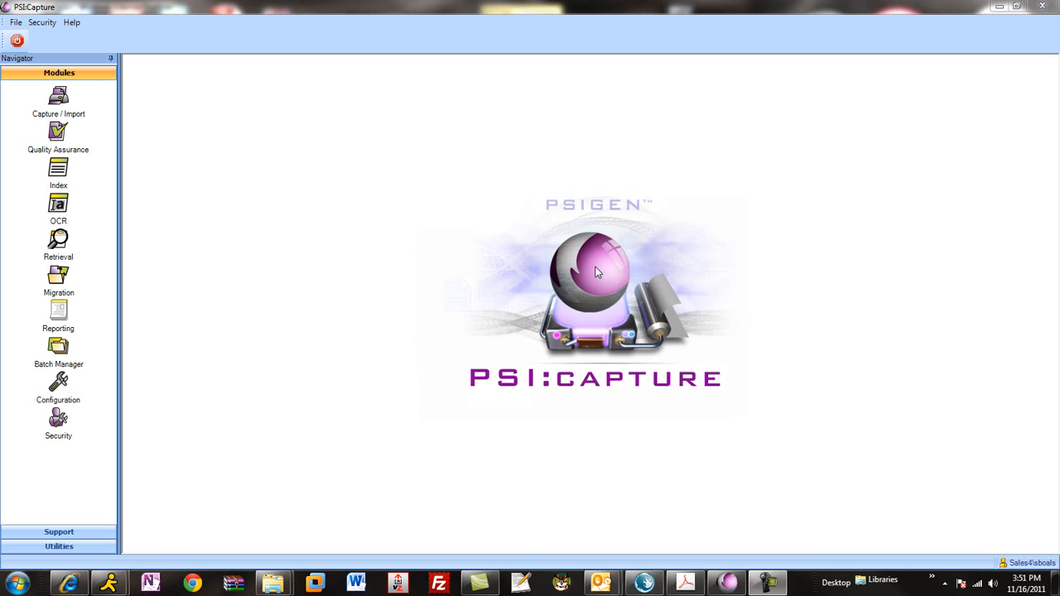
{"action": "left_click", "coordinate": [58, 99]}
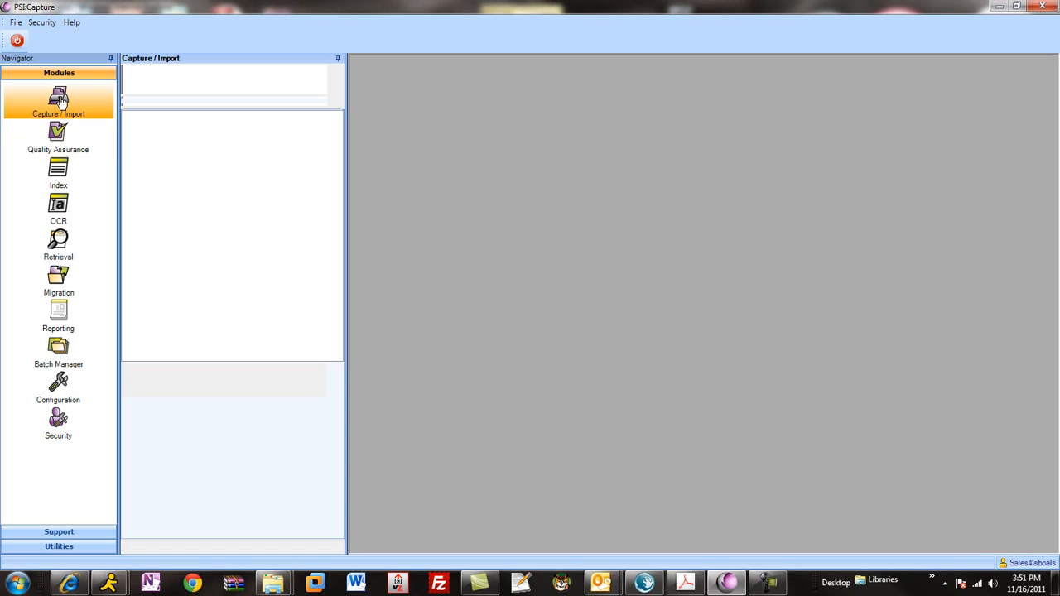
{"action": "left_click", "coordinate": [58, 100]}
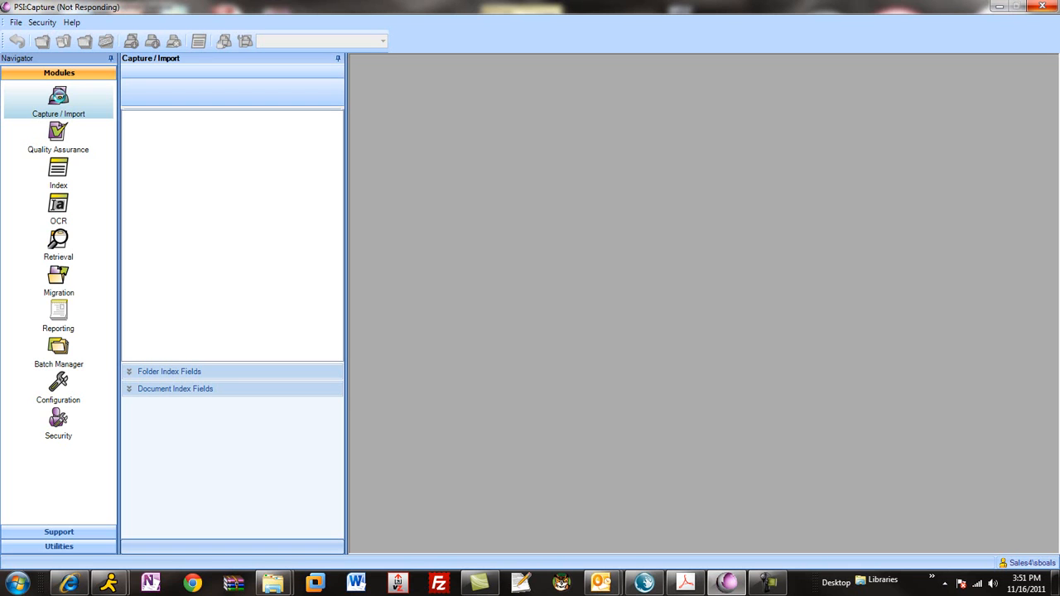
Select Legal Cover Letter - OMR from the Nintex group as the capture document type.
{"action": "left_click", "coordinate": [57, 100]}
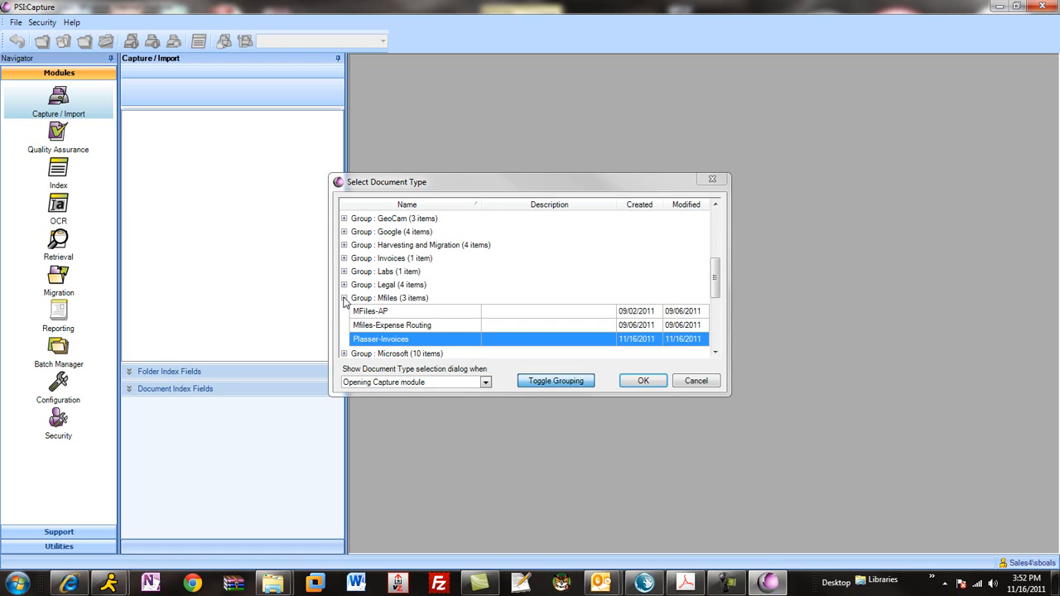
{"action": "left_click", "coordinate": [344, 299]}
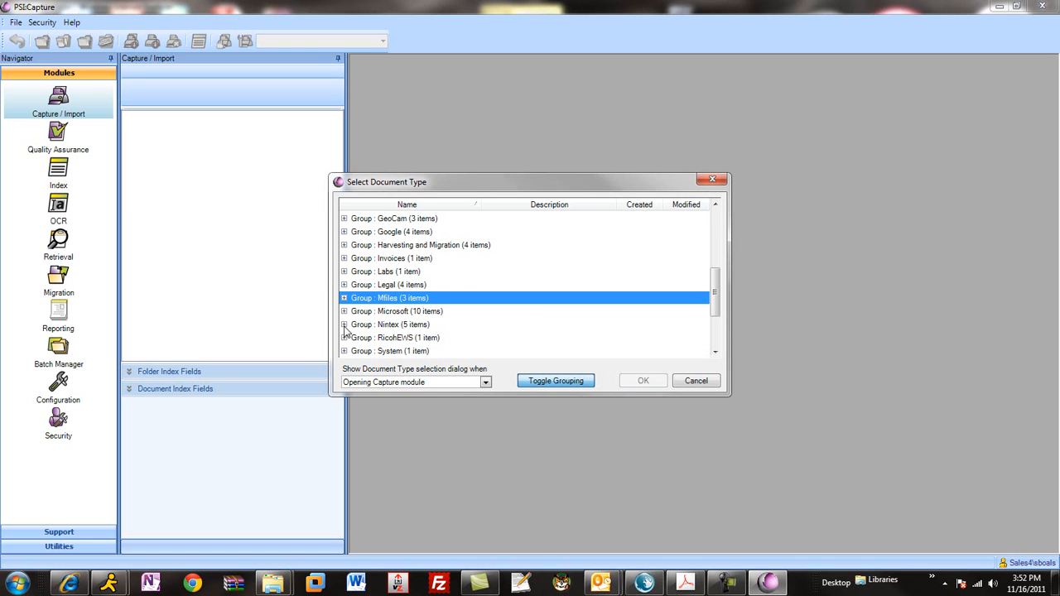
{"action": "left_click", "coordinate": [345, 323]}
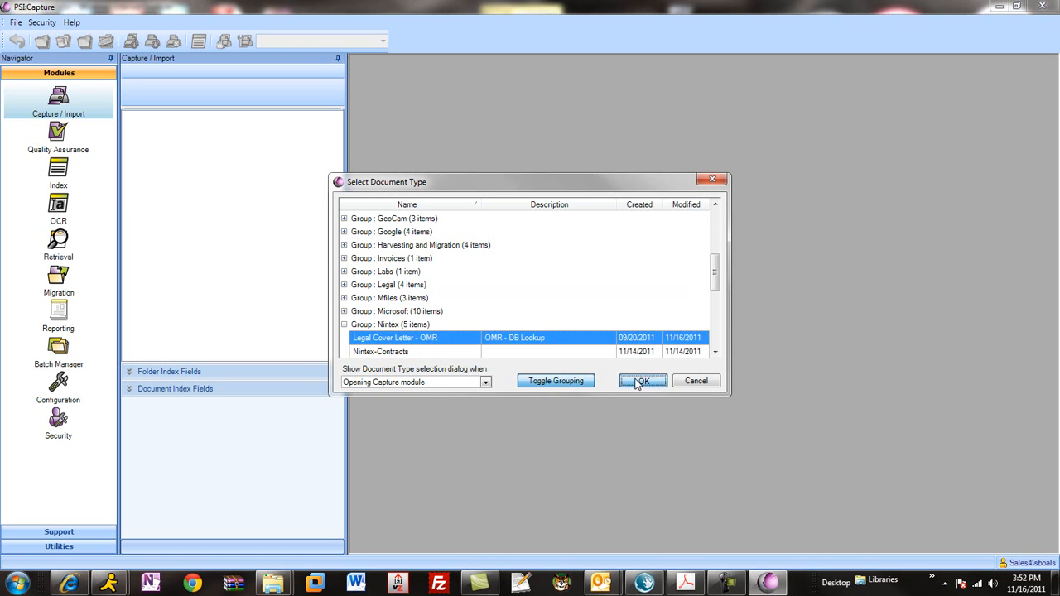
{"action": "left_click", "coordinate": [643, 380]}
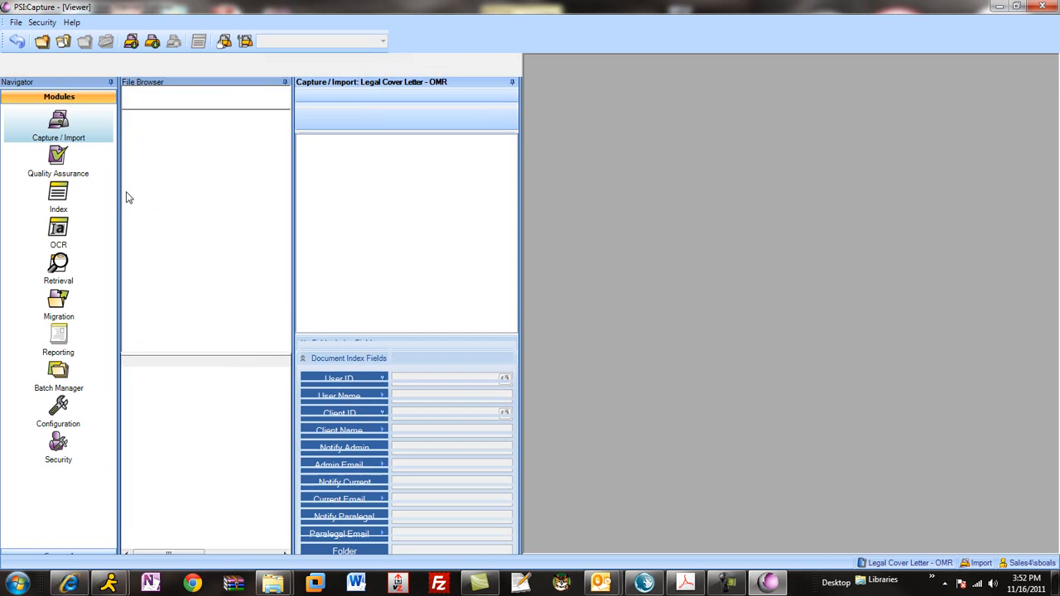
Browse Sample Documents to the Legal RoutingSheet folder holding the routing-sheet PDF.
{"action": "left_click", "coordinate": [58, 123]}
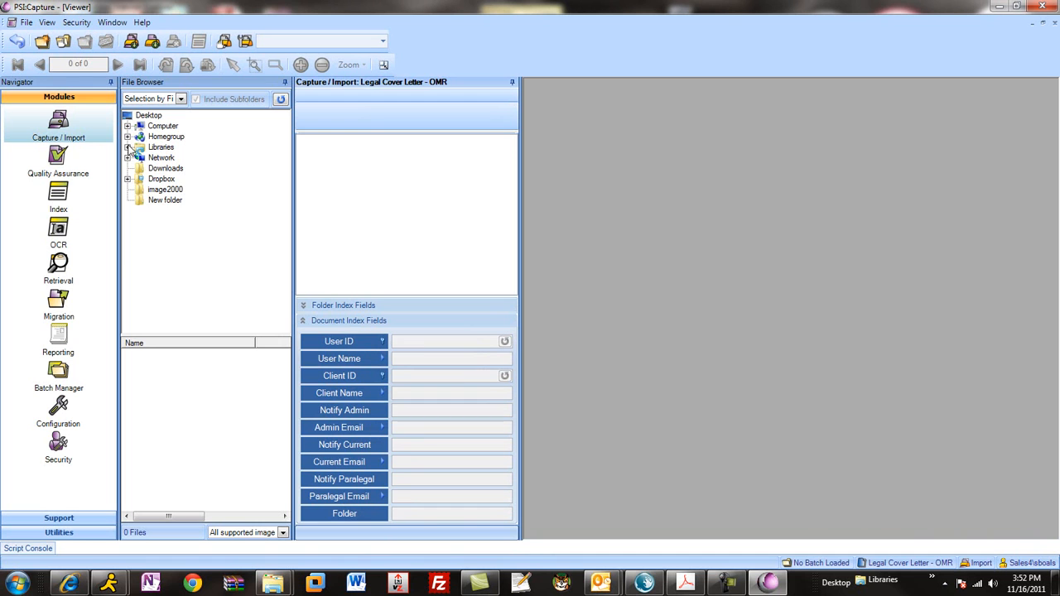
{"action": "left_click", "coordinate": [129, 146]}
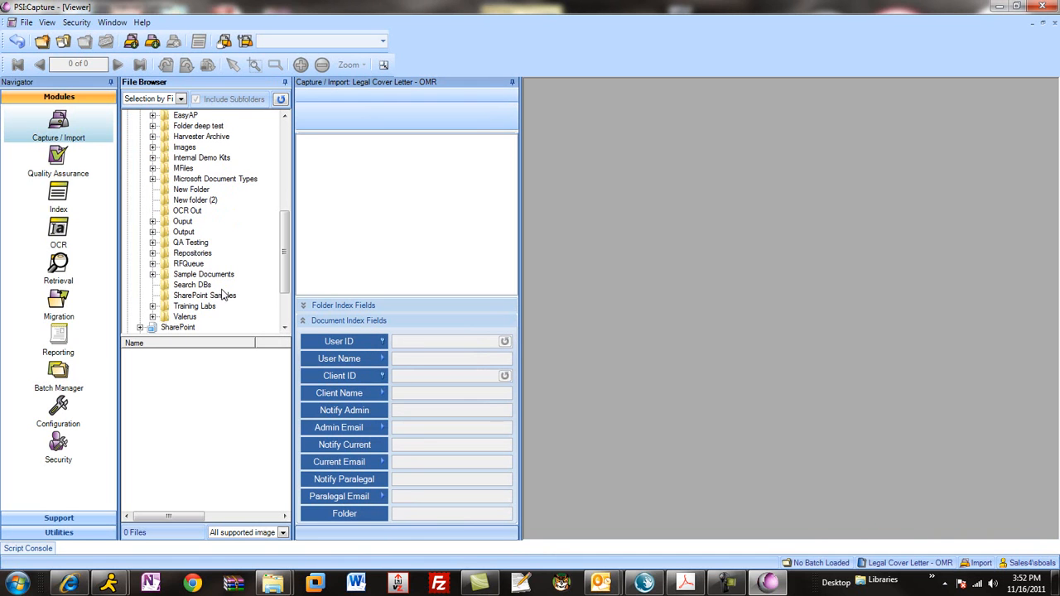
{"action": "left_click", "coordinate": [202, 275]}
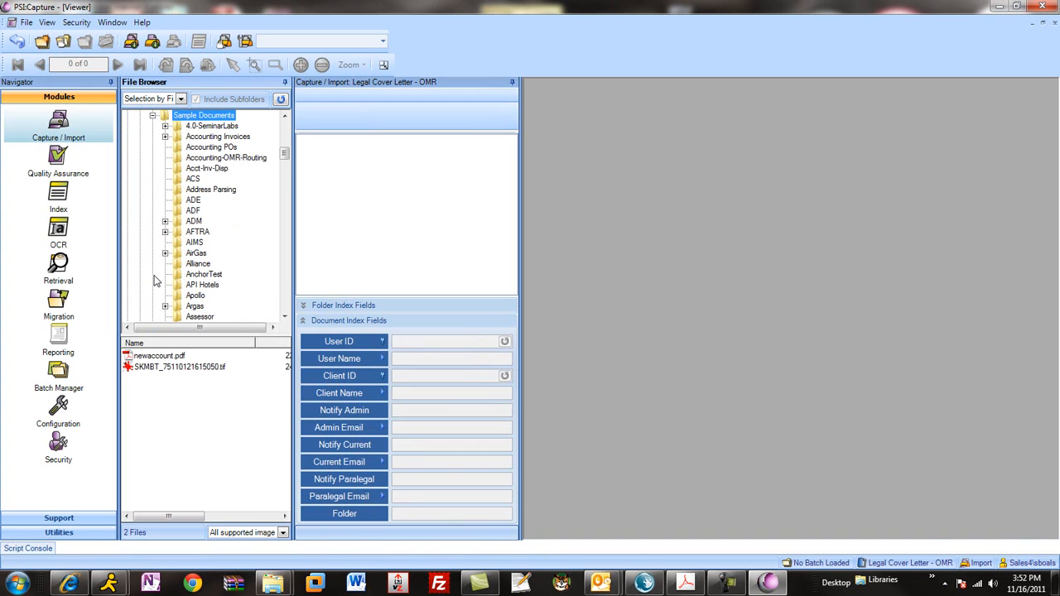
{"action": "scroll", "scroll_direction": "down", "scroll_amount": 3}
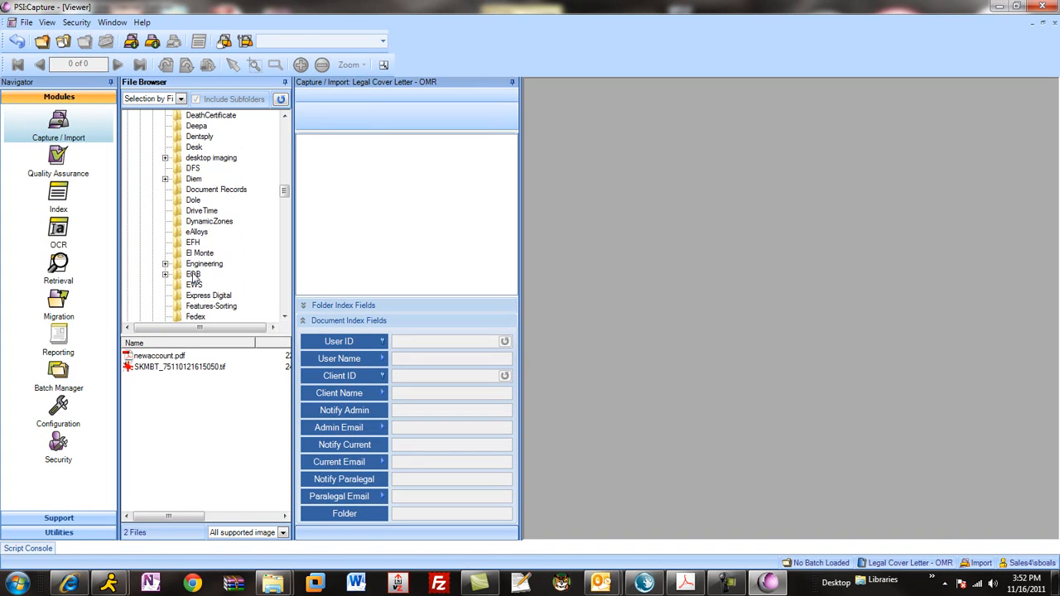
{"action": "scroll", "scroll_direction": "down", "scroll_amount": 3}
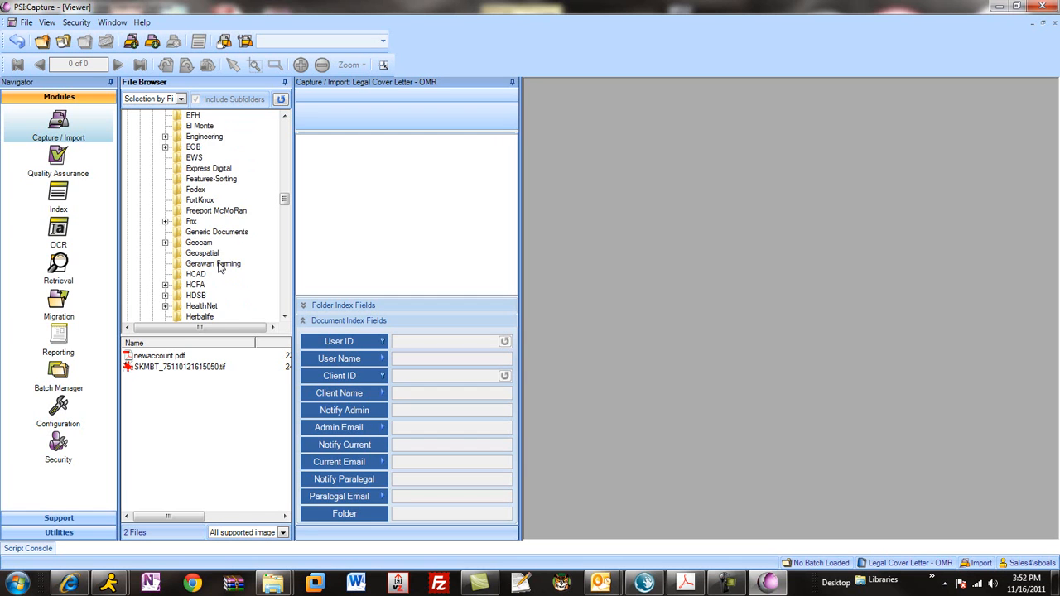
{"action": "scroll", "scroll_direction": "down", "scroll_amount": 3}
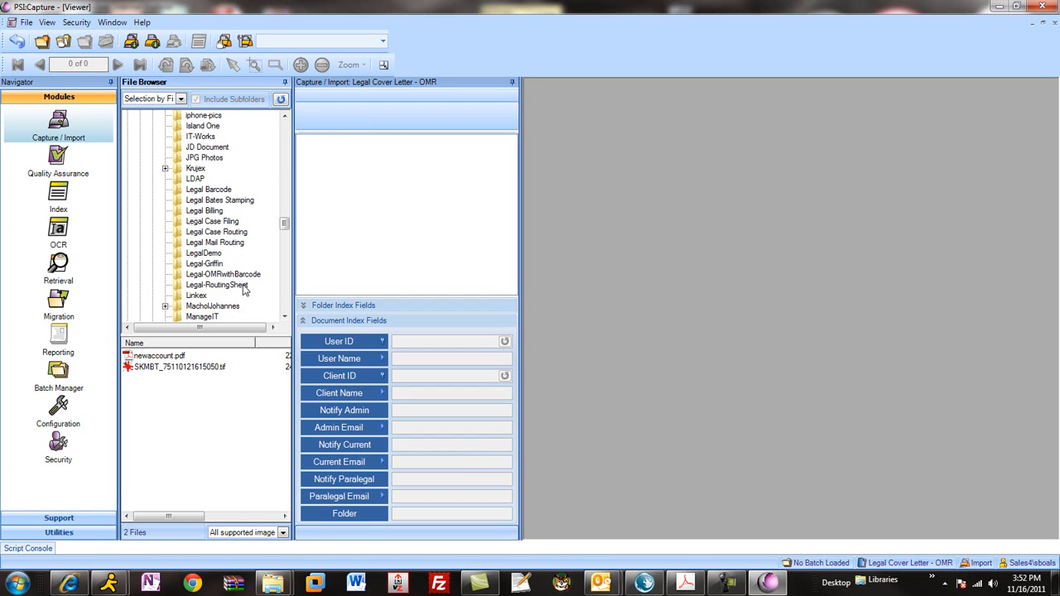
{"action": "left_click", "coordinate": [217, 285]}
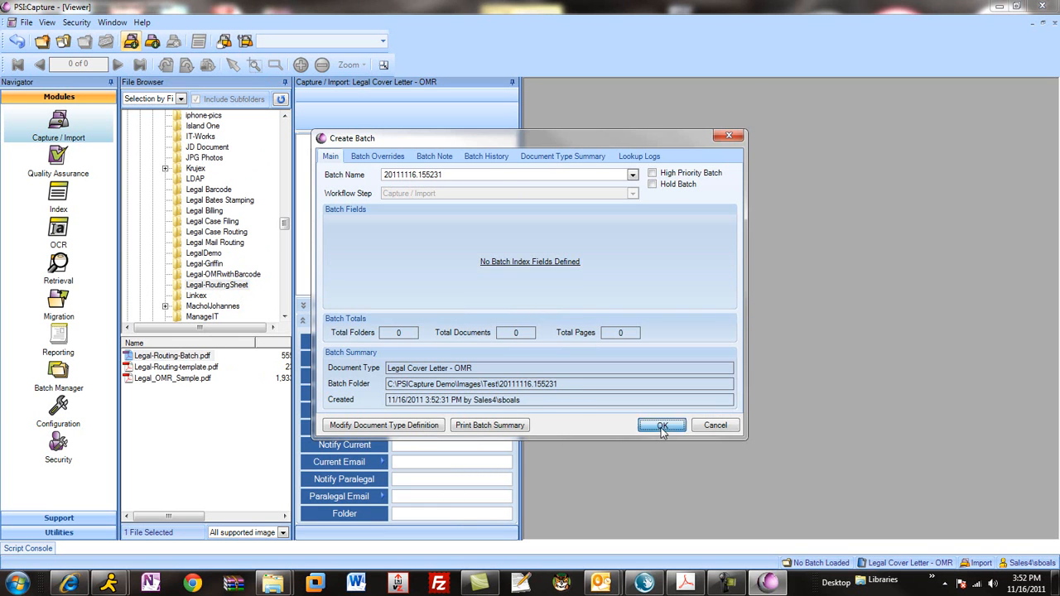
Create the batch with the suggested name and view it in the Index module.
{"action": "left_click", "coordinate": [662, 424]}
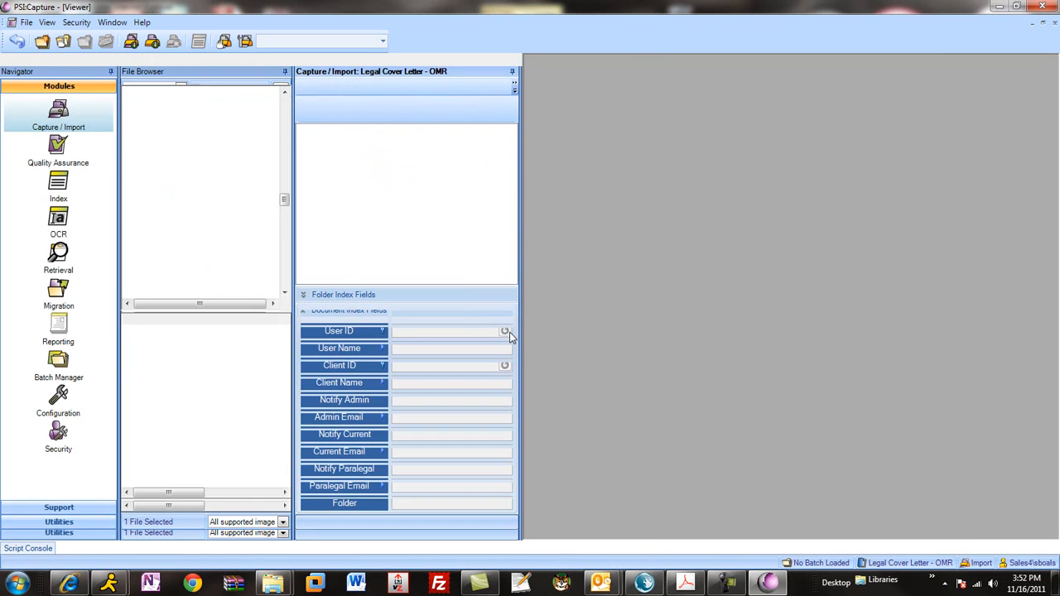
{"action": "left_click", "coordinate": [58, 195]}
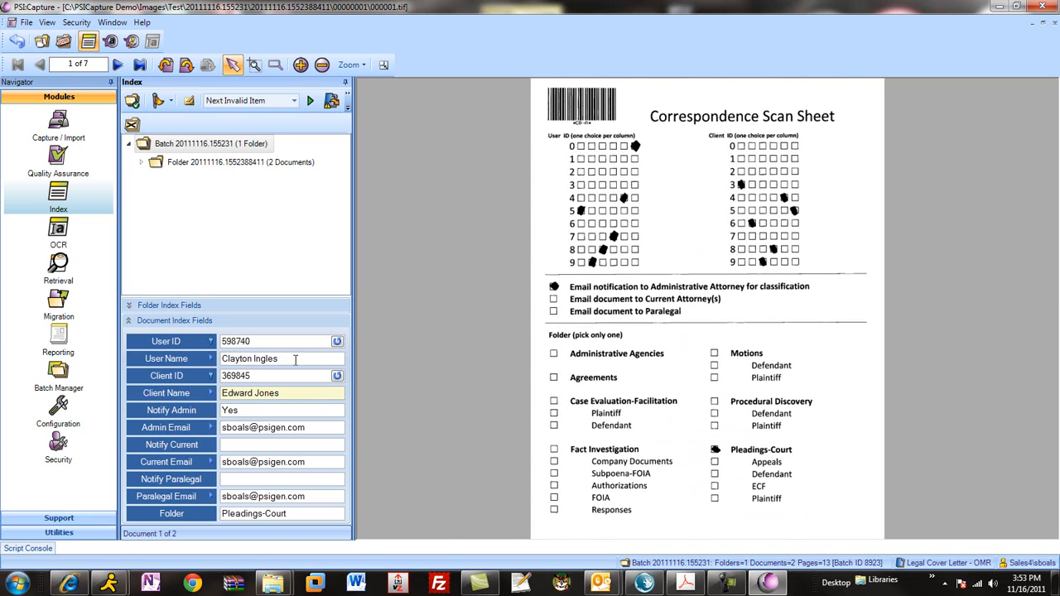
Check the Folder field's OMR zone, then advance to the Google/Motions document.
{"action": "left_click", "coordinate": [282, 427]}
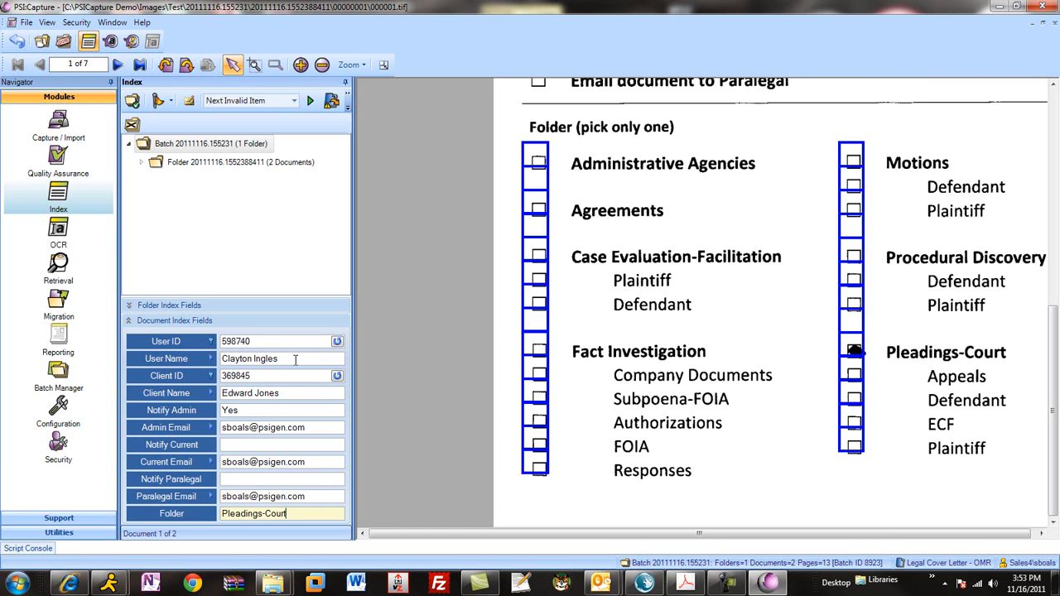
{"action": "left_click", "coordinate": [231, 198]}
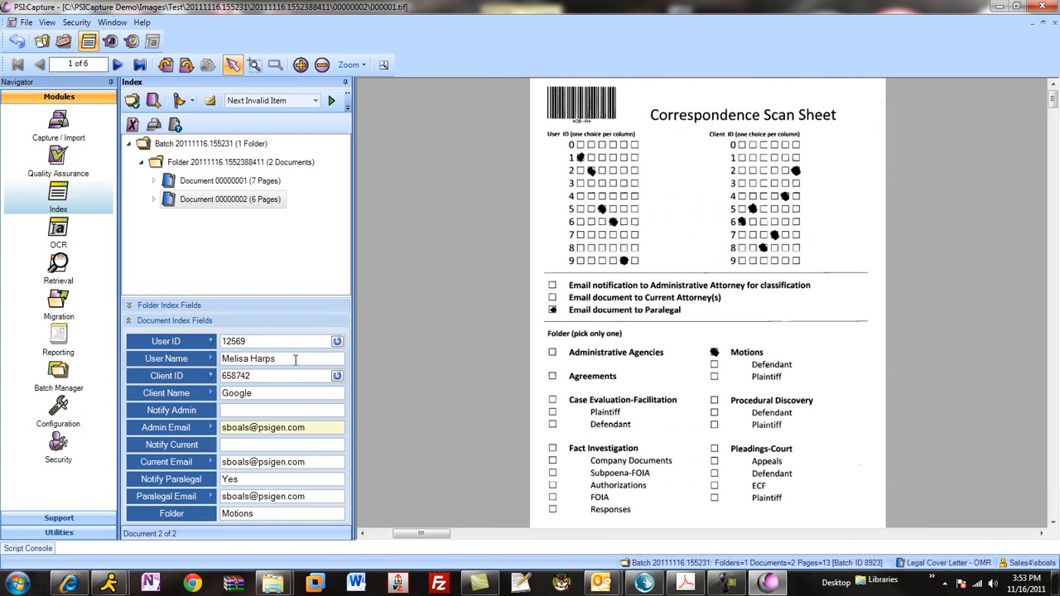
{"action": "left_click", "coordinate": [282, 462]}
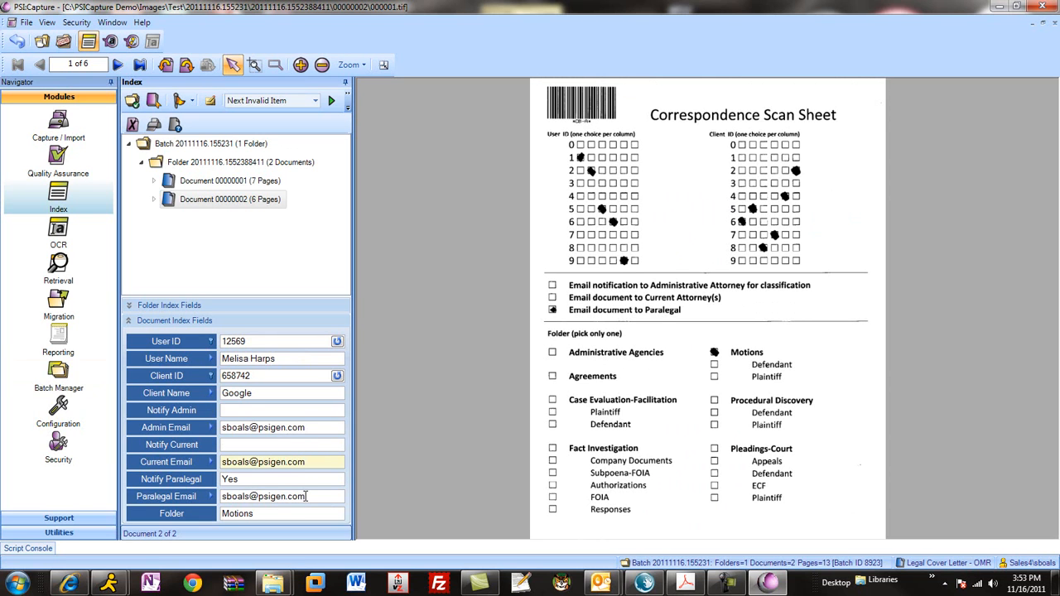
{"action": "mouse_move", "coordinate": [636, 494]}
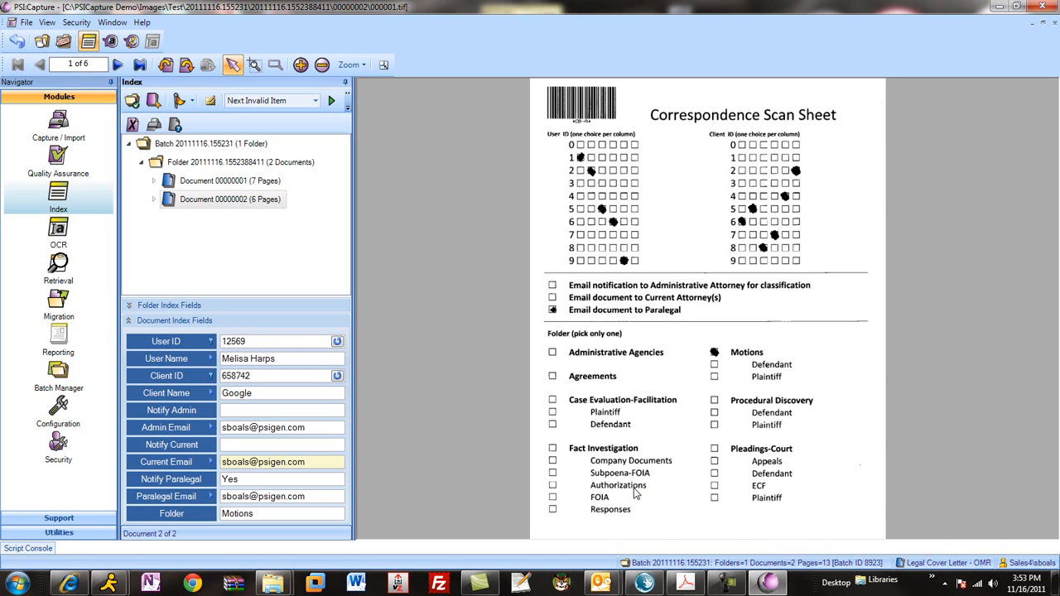
{"action": "left_click", "coordinate": [281, 462]}
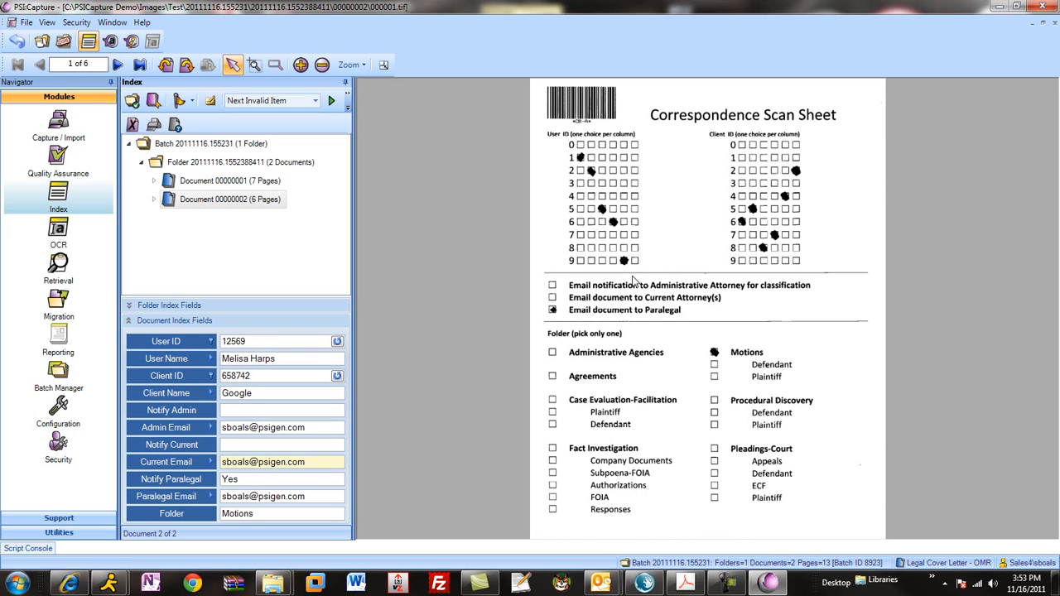
{"action": "mouse_move", "coordinate": [592, 268]}
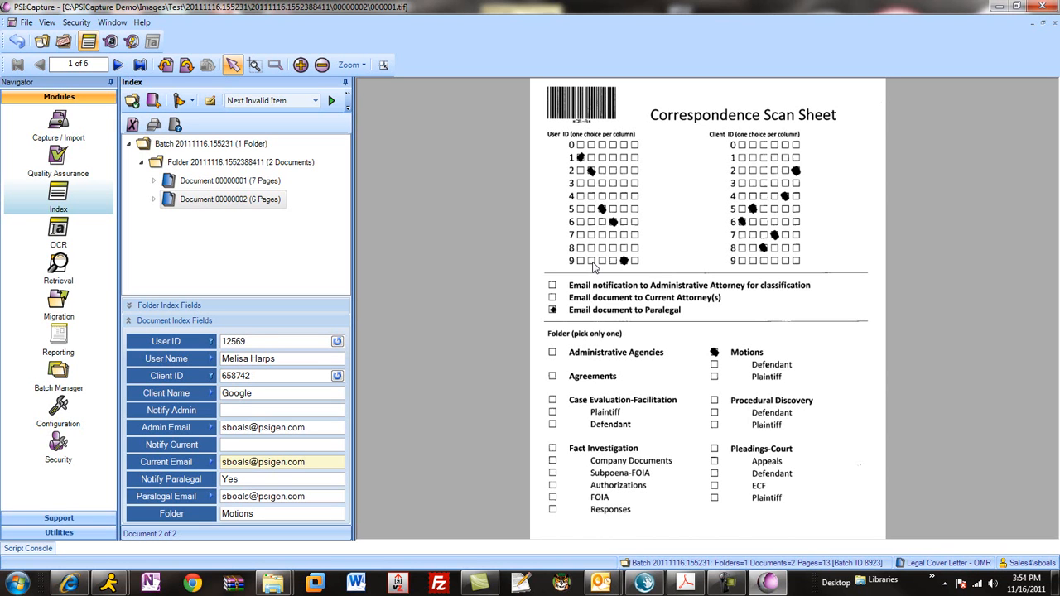
{"action": "left_click", "coordinate": [281, 462]}
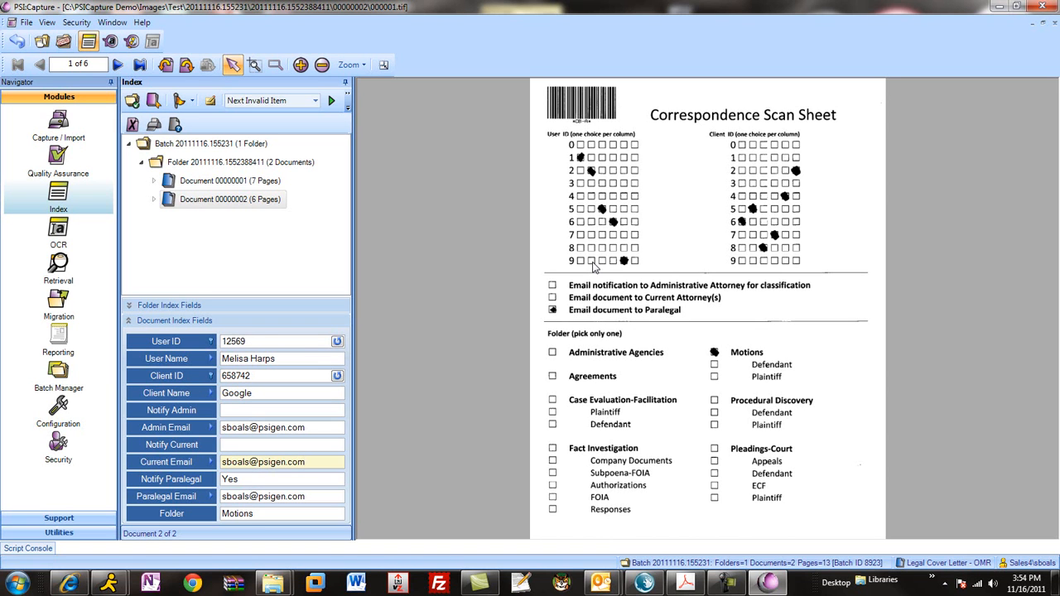
{"action": "left_click", "coordinate": [282, 460]}
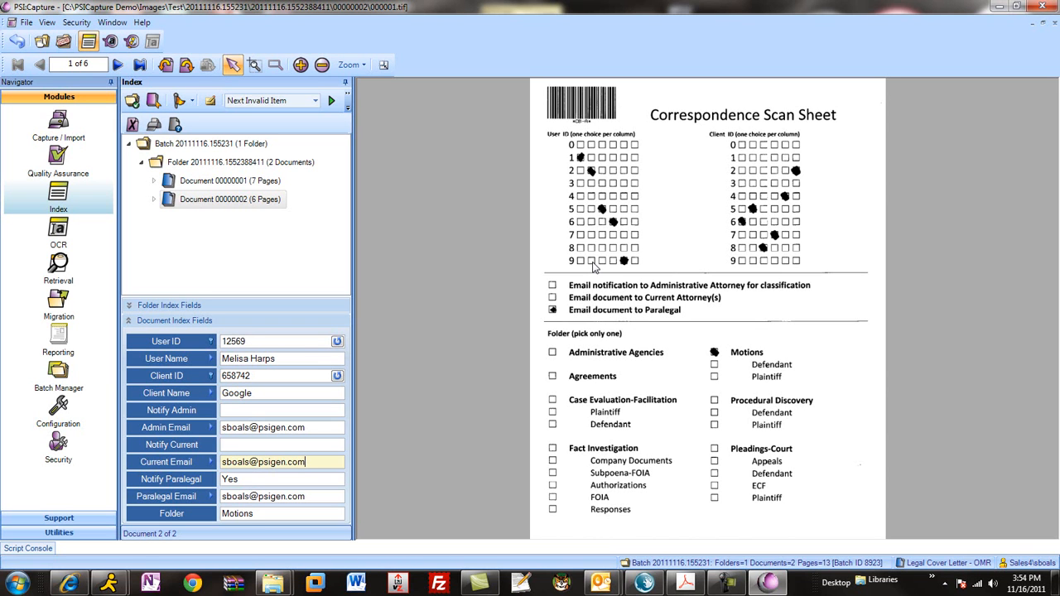